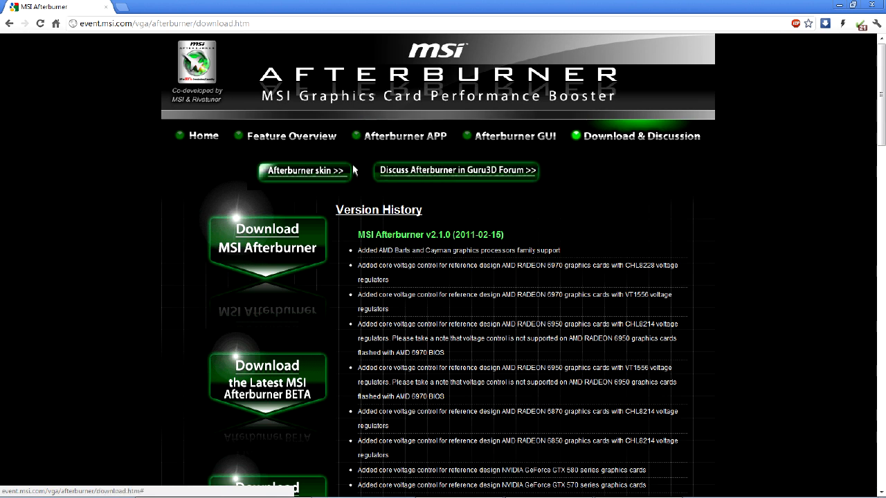
mouse_move(423, 192)
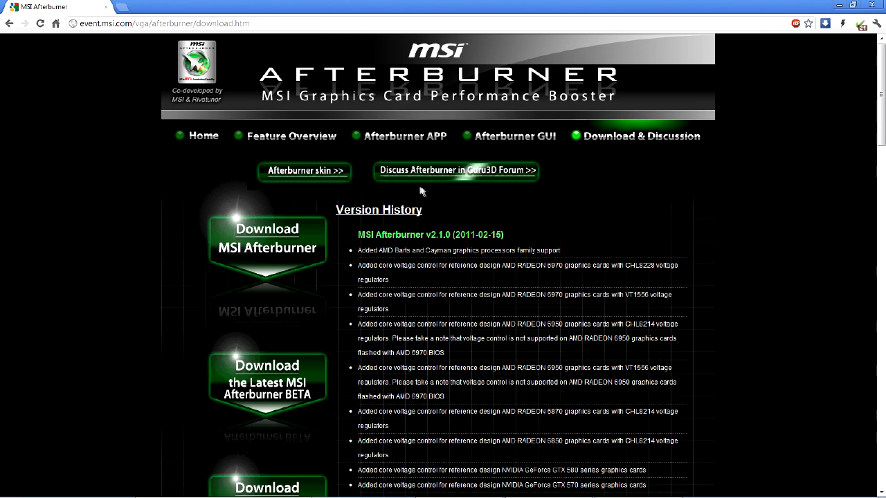
mouse_move(463, 175)
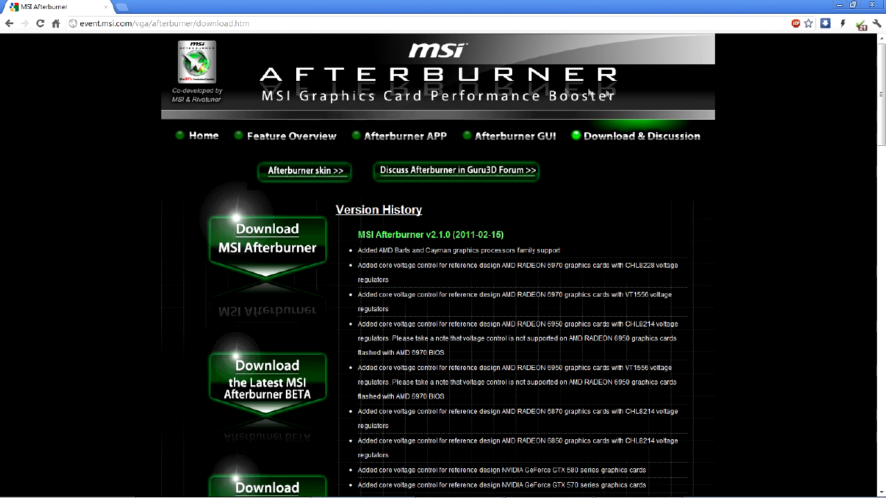
mouse_move(421, 192)
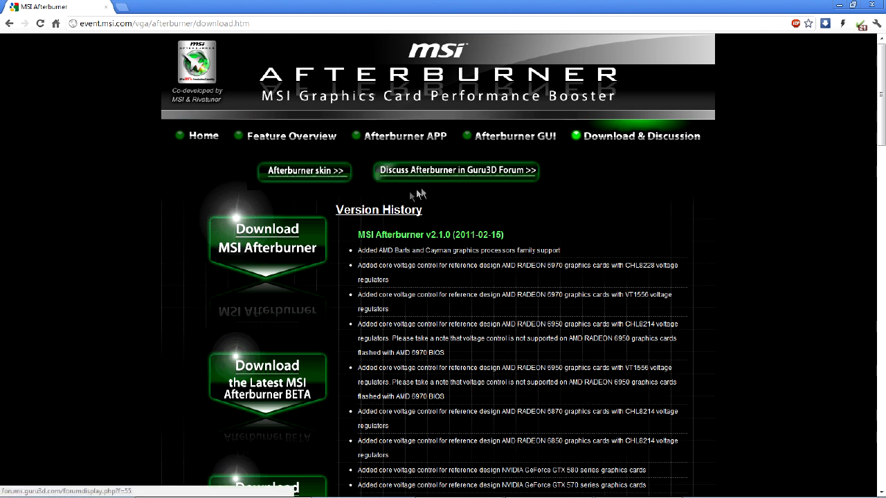
mouse_move(451, 243)
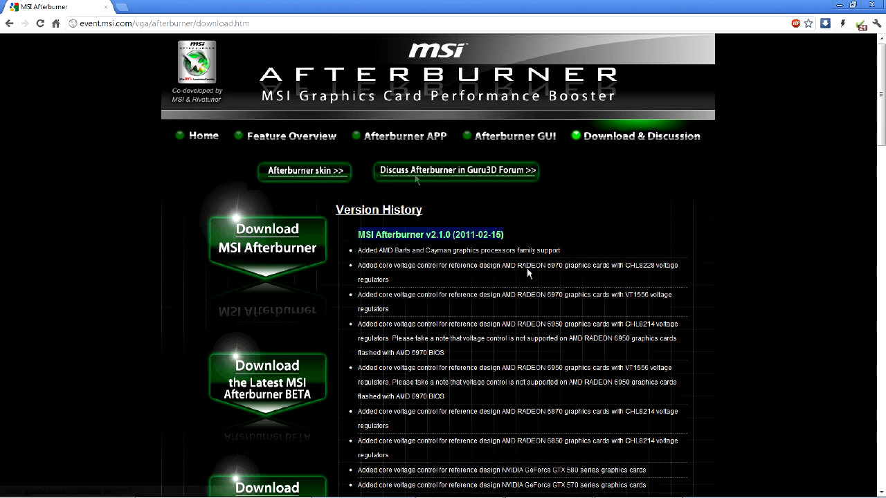
Open Guru3D's MSI Afterburner discussion forum and scroll to the 2.2.0 Beta 15 thread.
triple_click(429, 235)
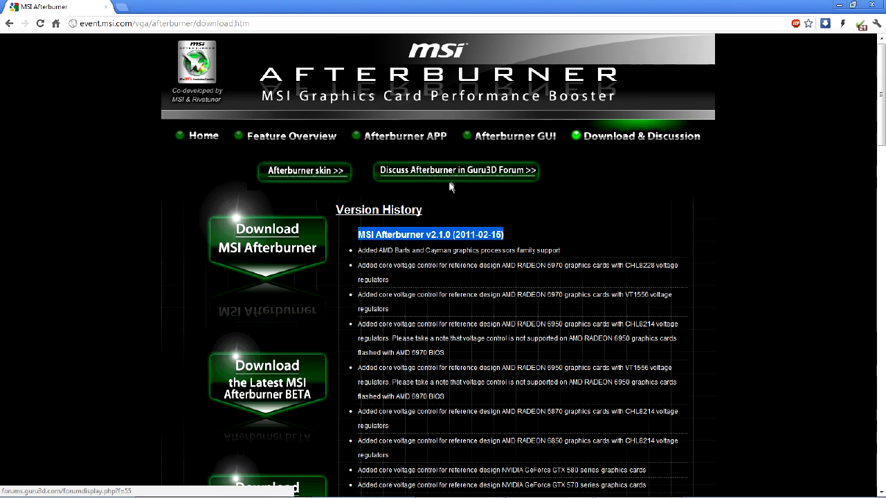
left_click(456, 170)
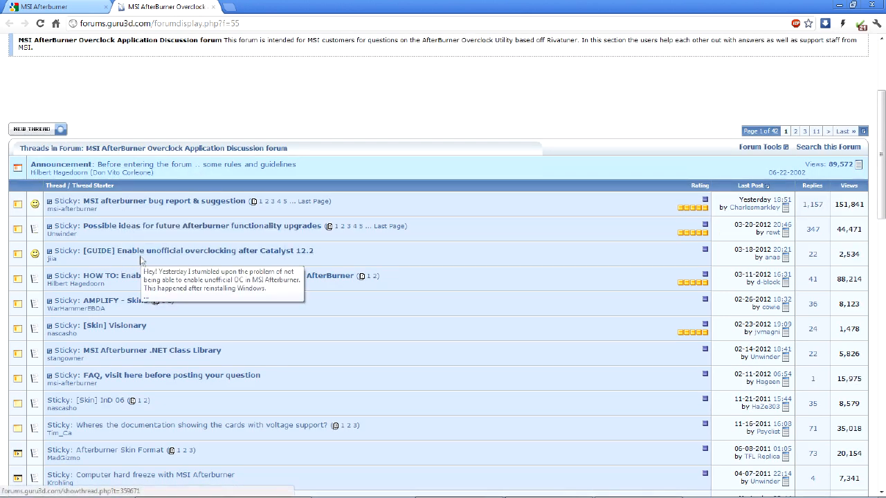
scroll("down", 3)
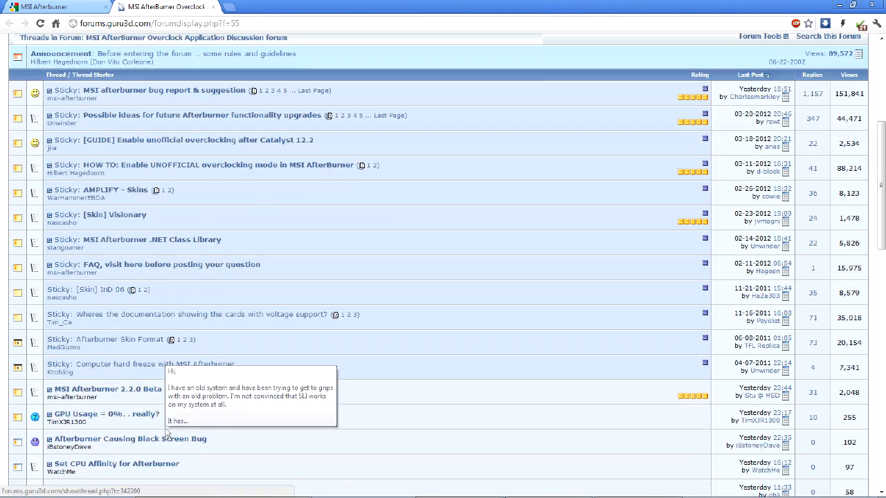
scroll("down", 3)
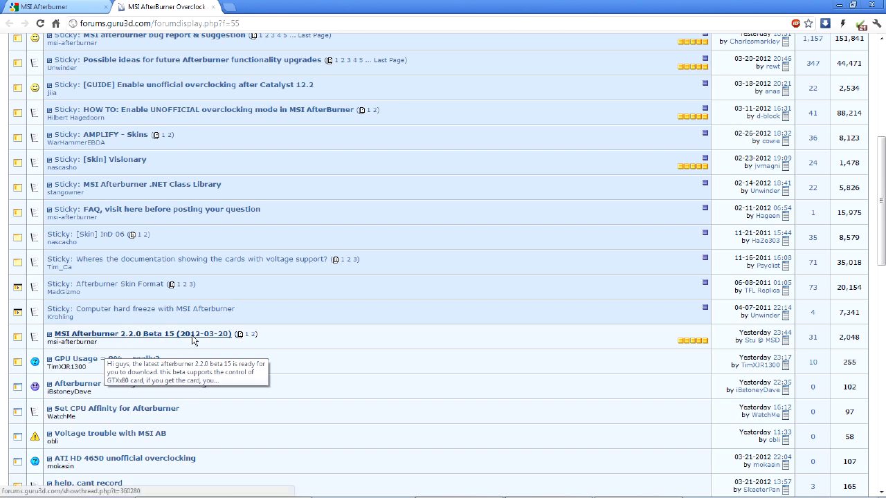
mouse_move(196, 337)
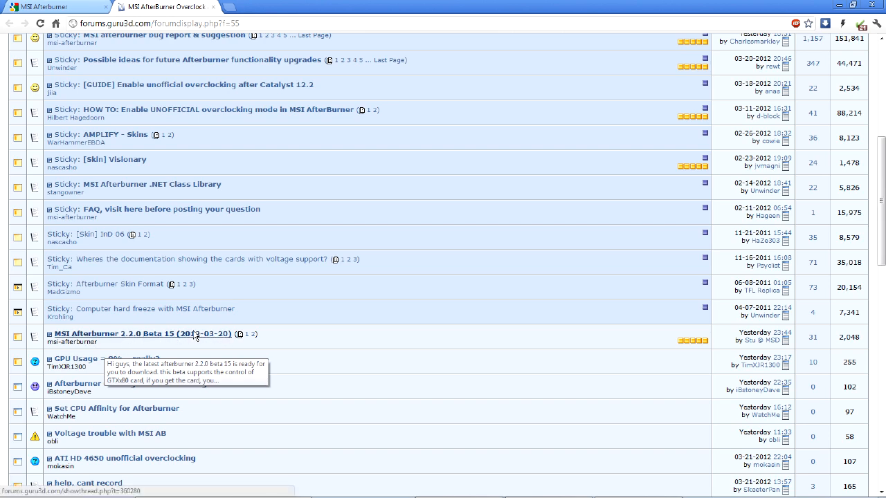
scroll("down", 3)
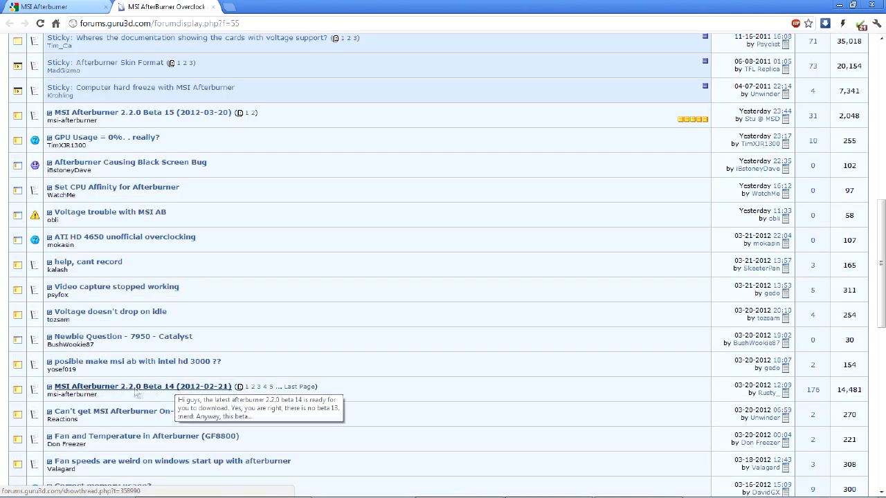
mouse_move(138, 114)
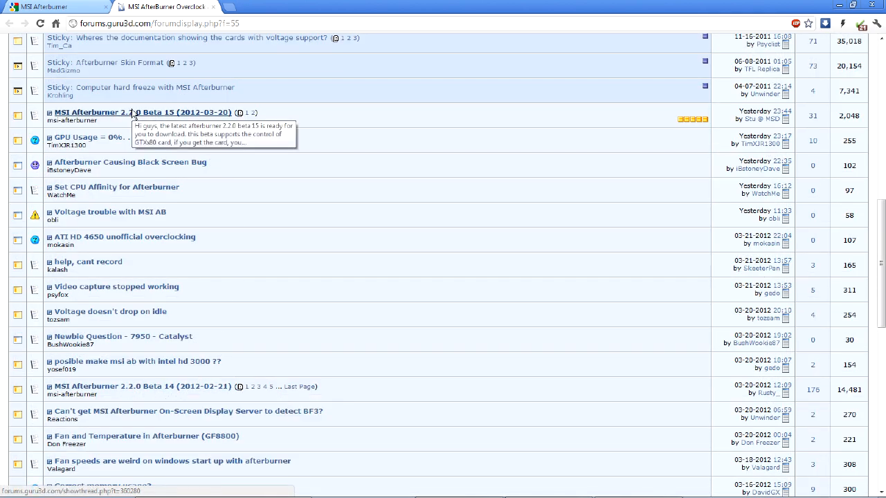
Open the MSI Afterburner 2.2.0 Beta 15 thread and follow its download link.
left_click(135, 112)
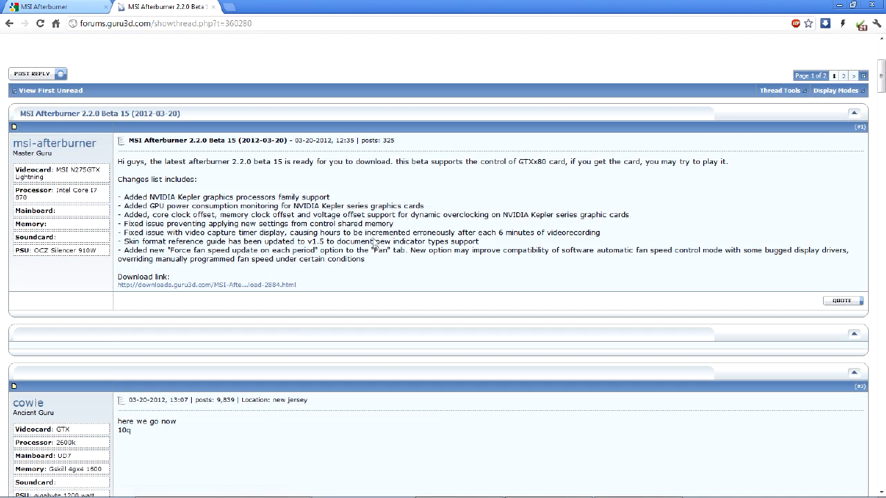
mouse_move(141, 246)
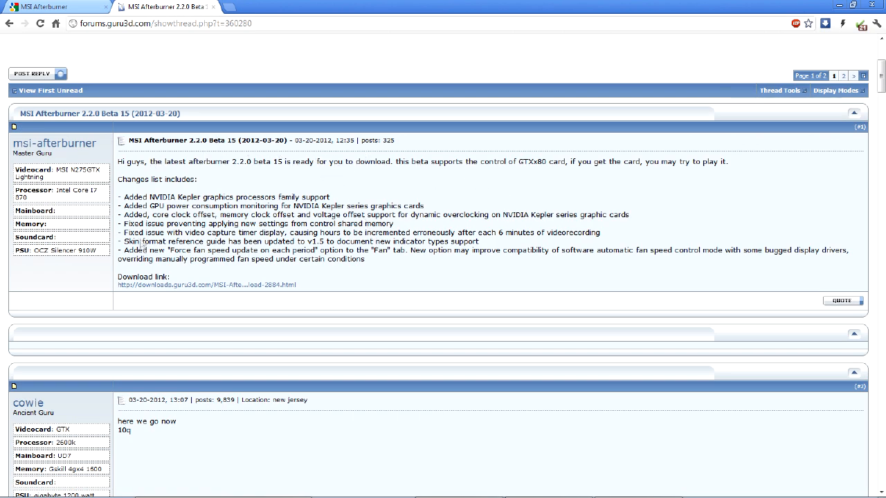
left_click(205, 285)
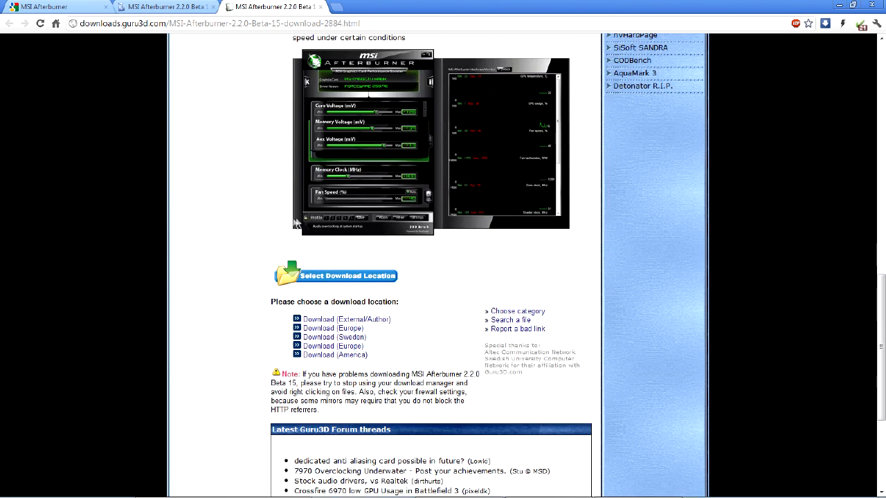
Download MSIAfterburnerSetup220Beta15.zip from a mirror, accepting the license and saving to Desktop.
left_click(347, 319)
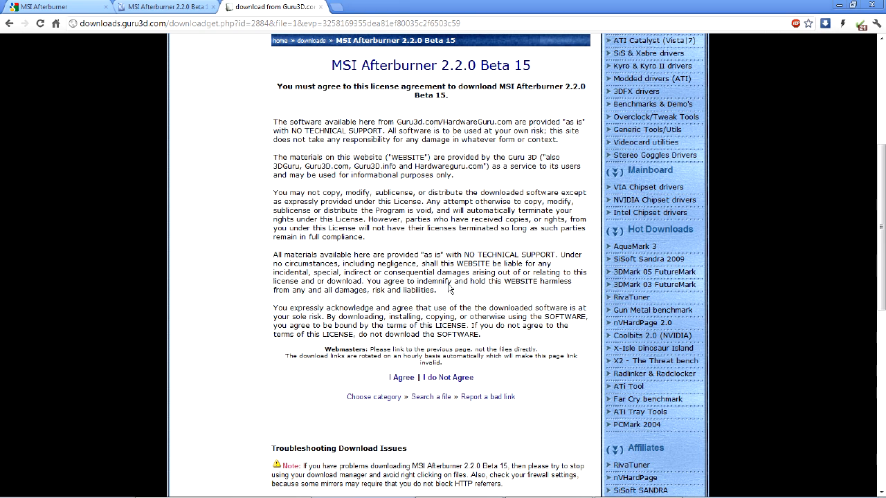
left_click(402, 378)
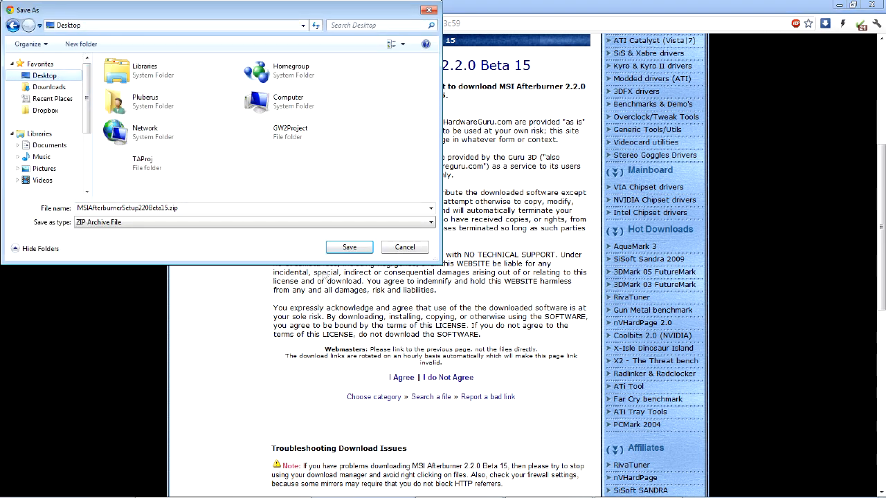
left_click(349, 247)
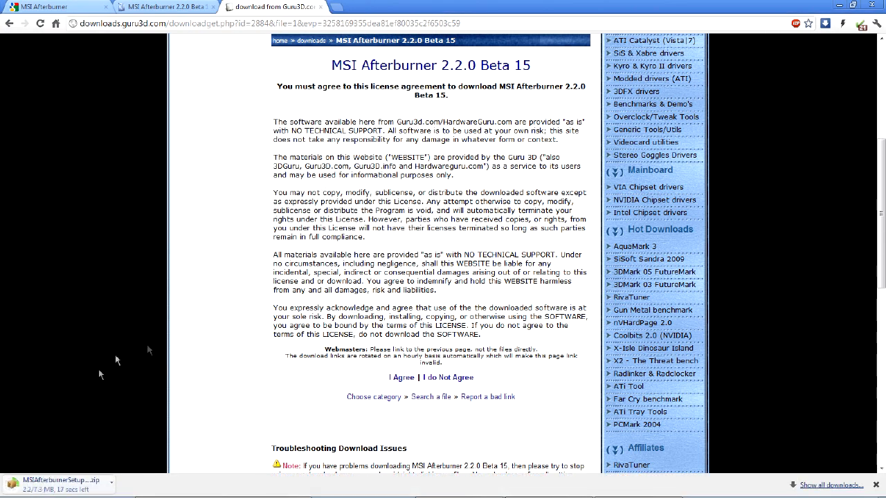
mouse_move(227, 263)
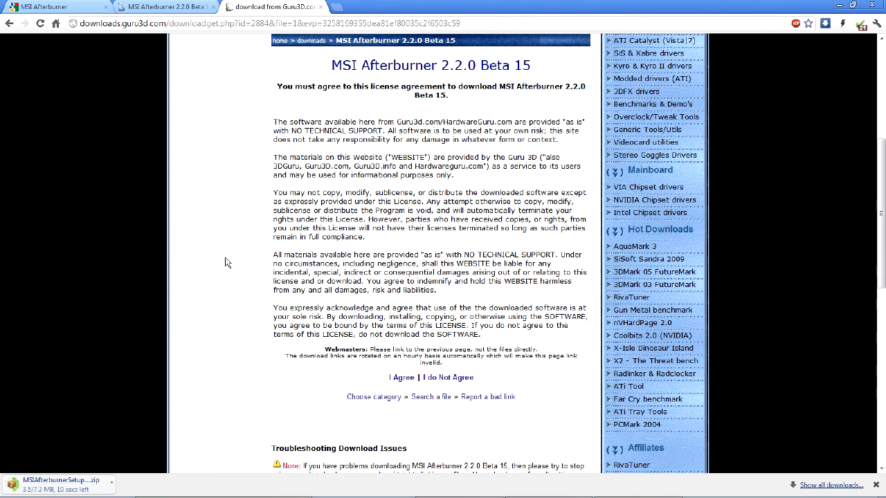
mouse_move(196, 265)
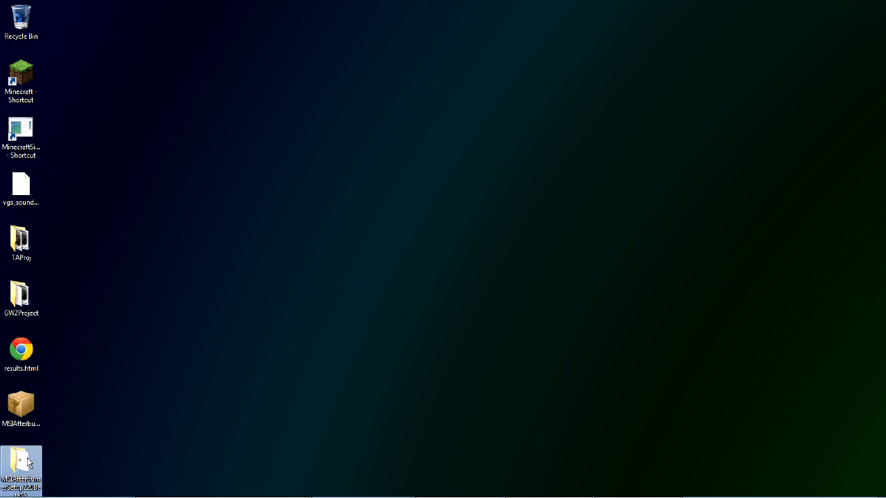
Open the downloaded Beta 15 setup zip and decline the Express Zip purchase offer.
double_click(21, 460)
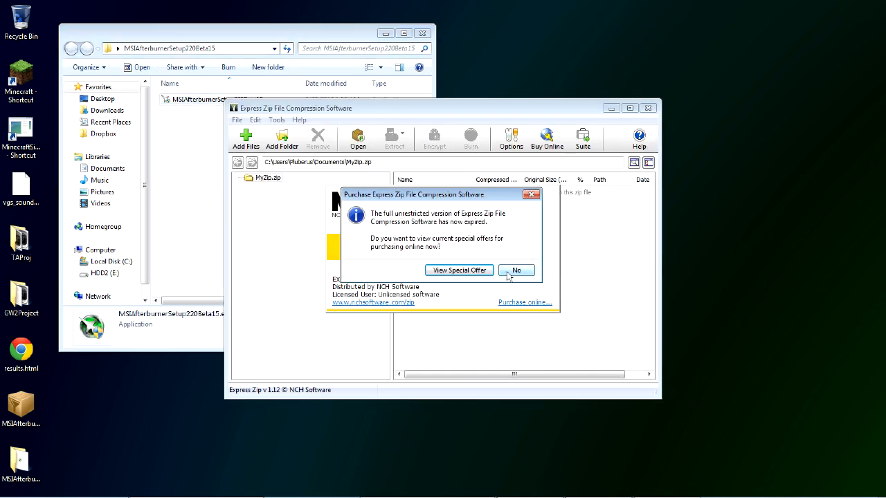
left_click(516, 270)
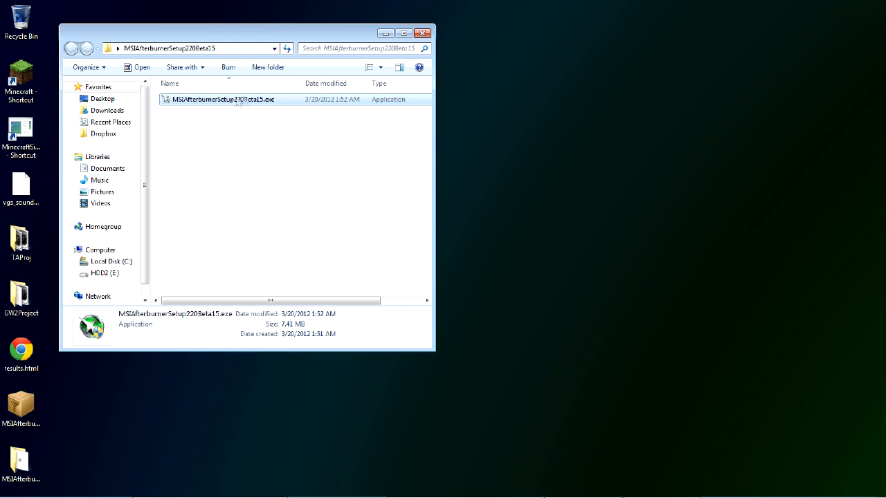
mouse_move(262, 134)
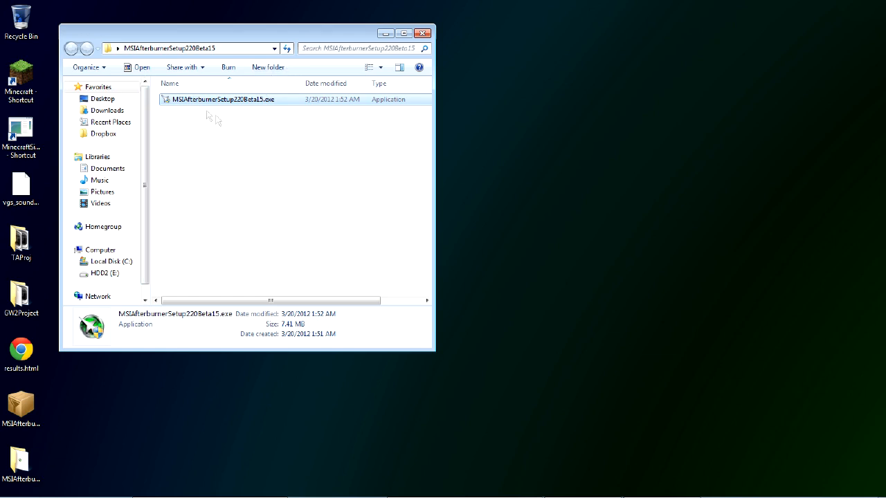
mouse_move(253, 104)
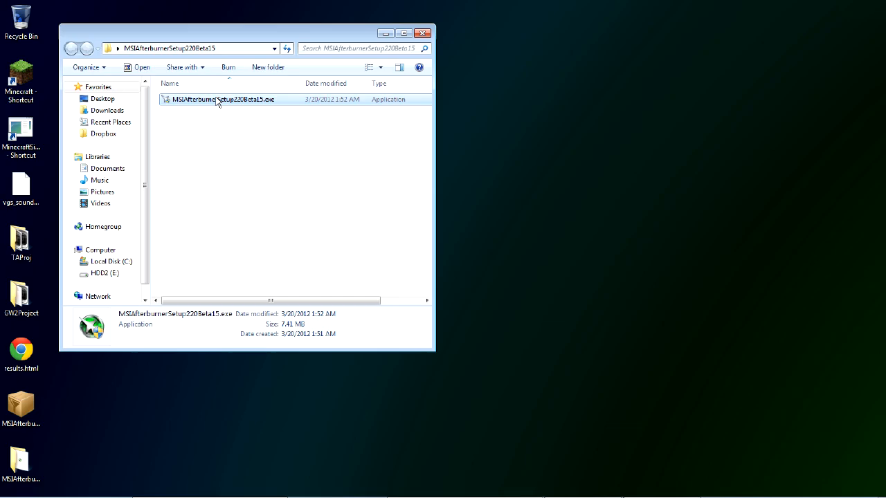
Launch MSIAfterburnerSetup220Beta15.exe and cancel the setup wizard without installing.
left_click(306, 213)
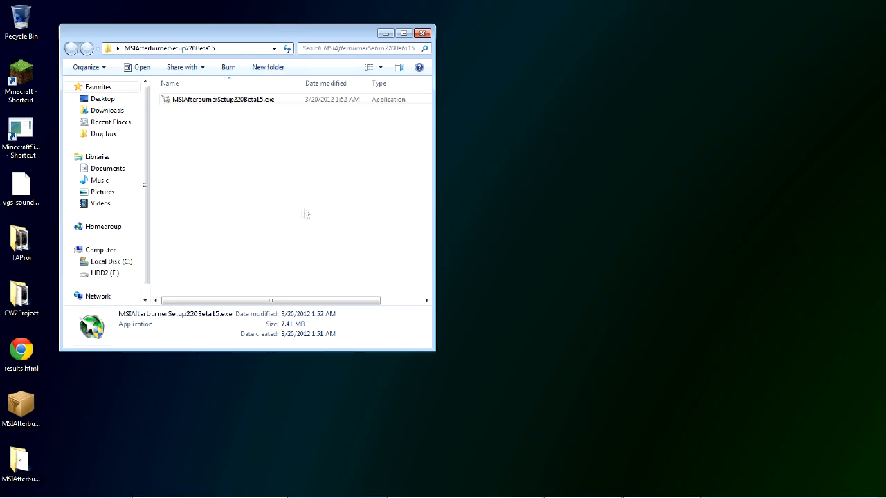
double_click(223, 99)
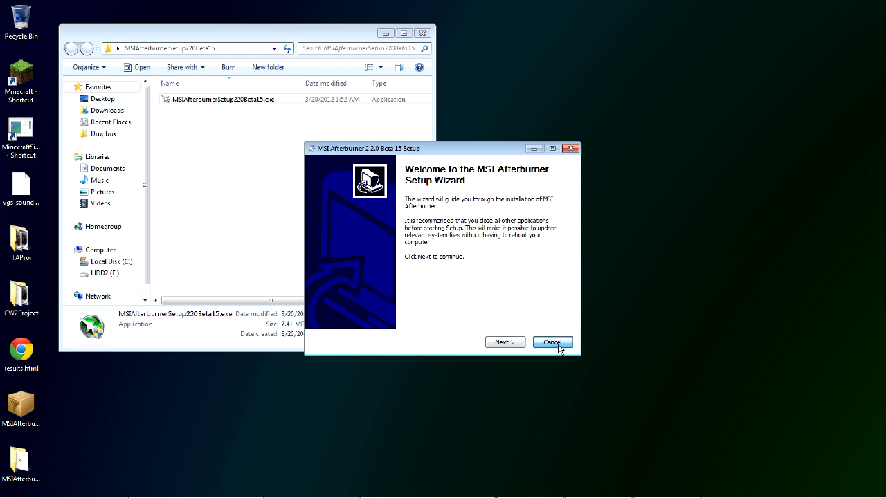
left_click(553, 342)
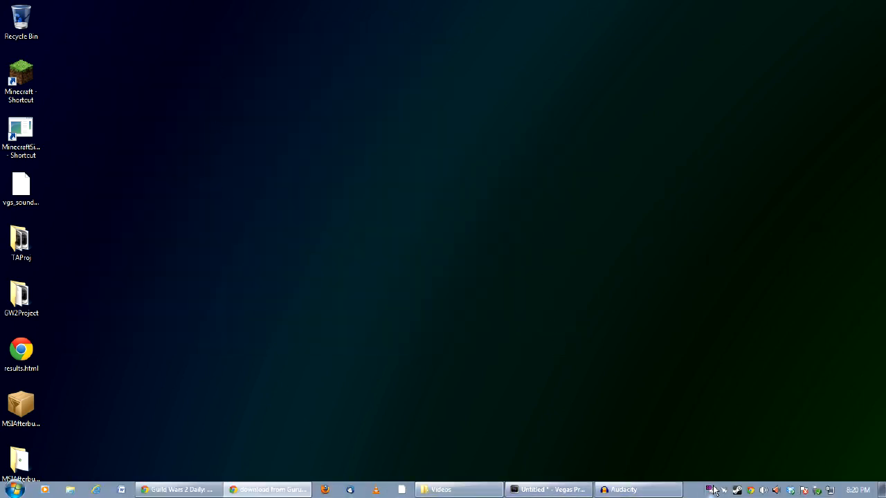
mouse_move(715, 488)
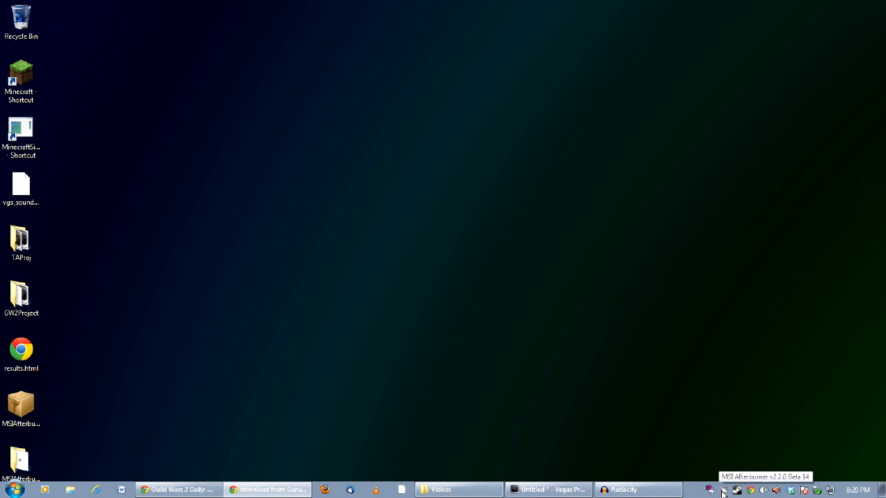
Bring up the running MSI Afterburner v2.2.0 Beta 14 from its system tray icon.
left_click(718, 489)
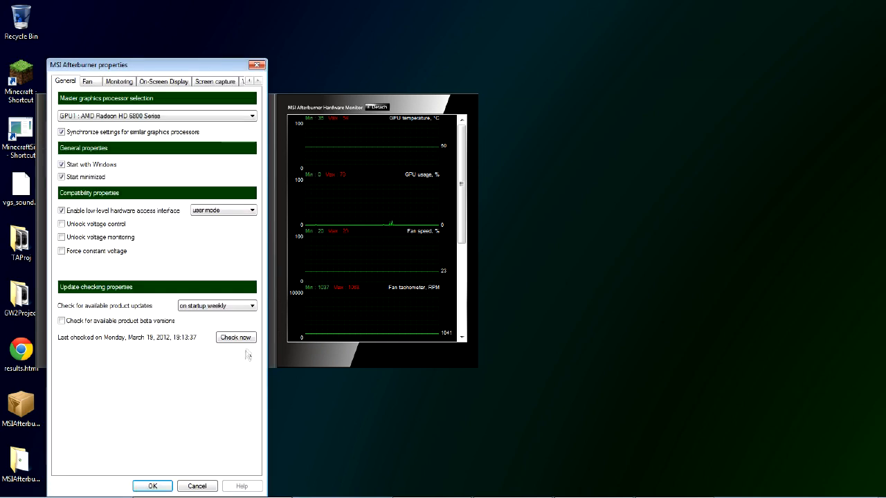
mouse_move(182, 183)
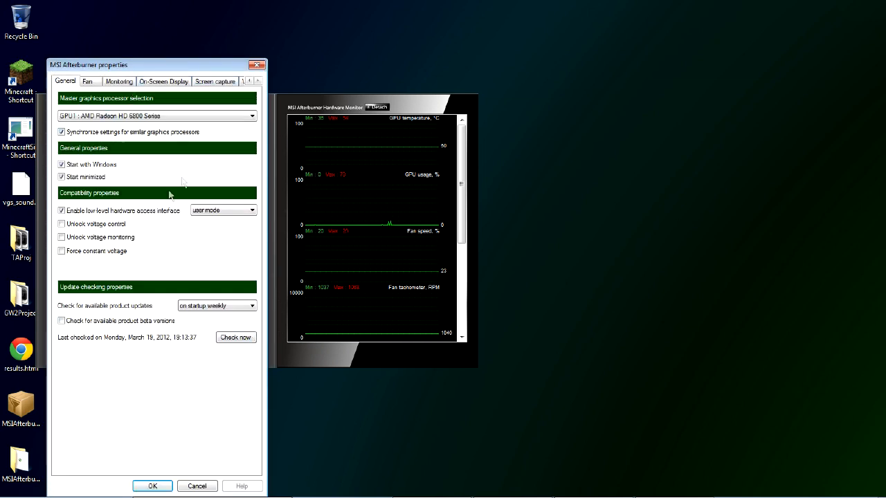
mouse_move(97, 178)
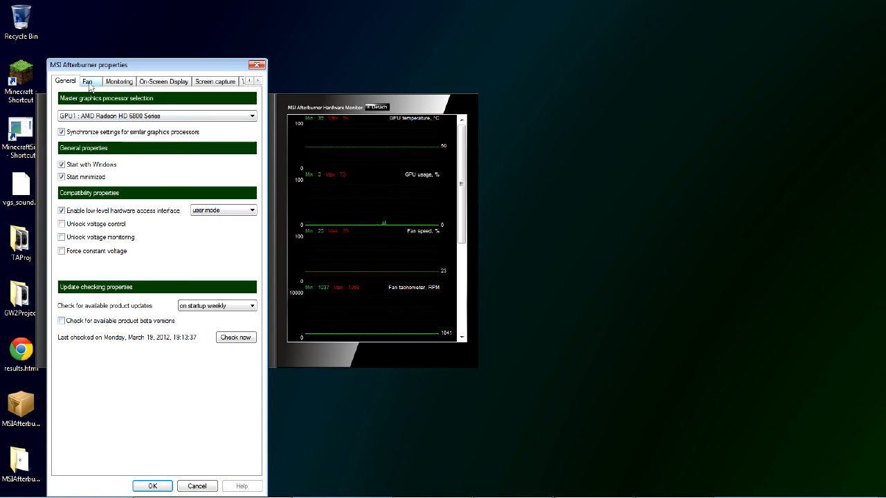
Look at the Fan settings, then the Monitoring settings with 1000 ms polling and active graphs.
left_click(87, 81)
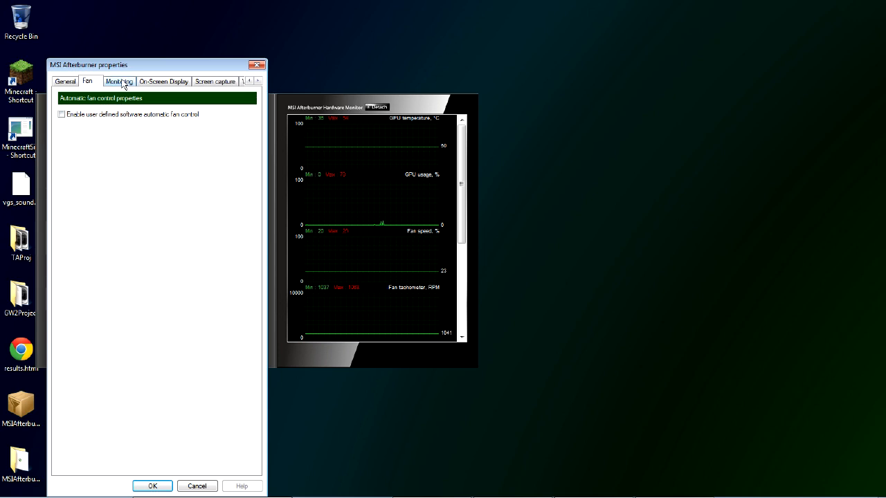
left_click(119, 81)
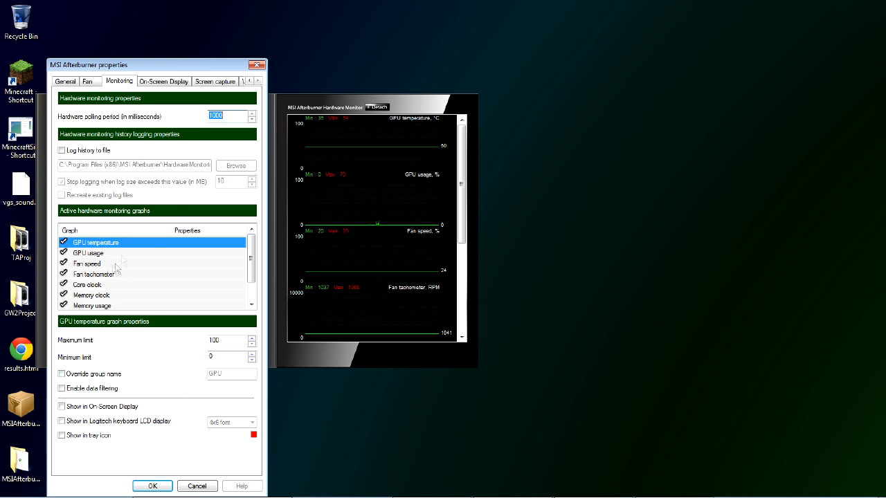
Review On-Screen Display, then view Screen capture settings: bmp format, 100% quality.
left_click(162, 81)
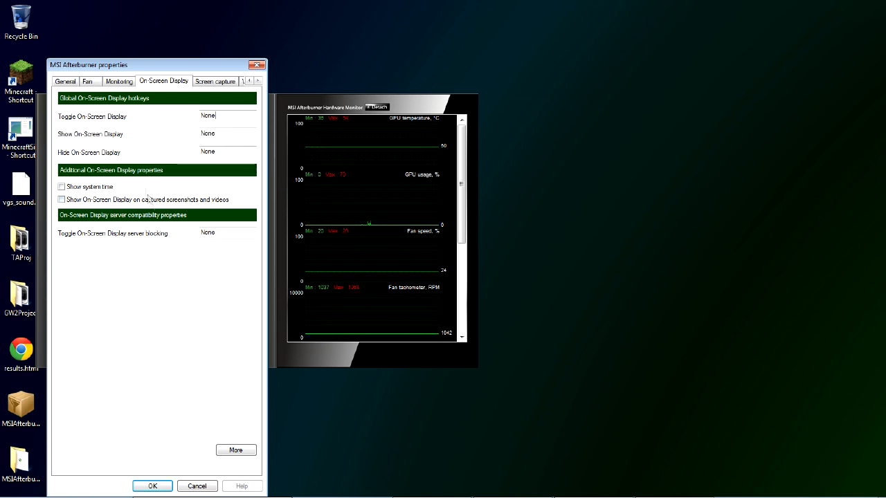
mouse_move(174, 16)
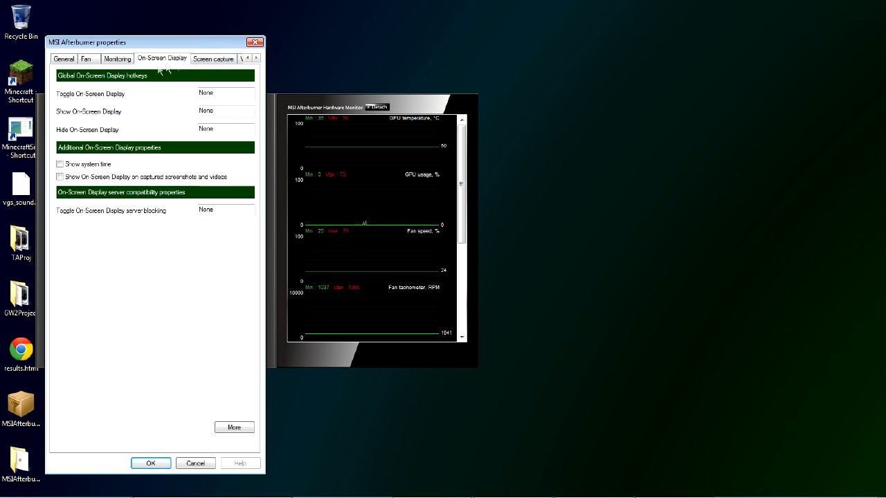
left_click(216, 59)
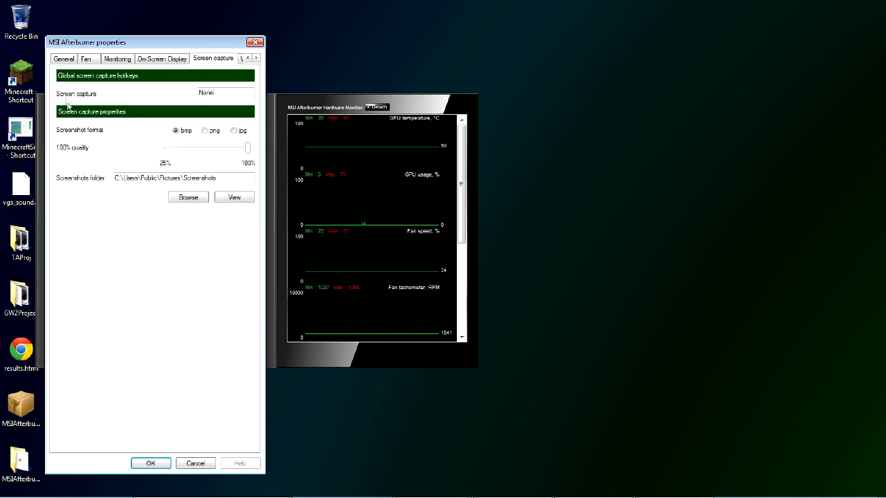
mouse_move(231, 65)
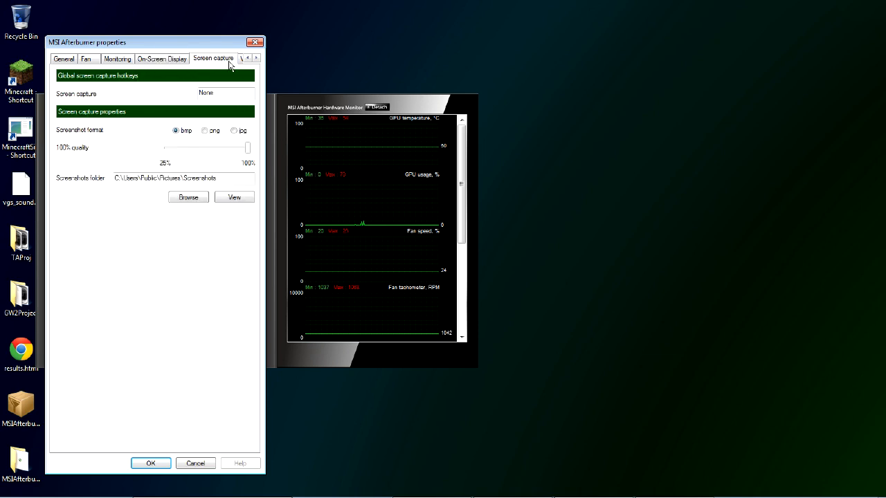
Bring up the Video capture settings and keep MJPG compression as the video format.
left_click(257, 58)
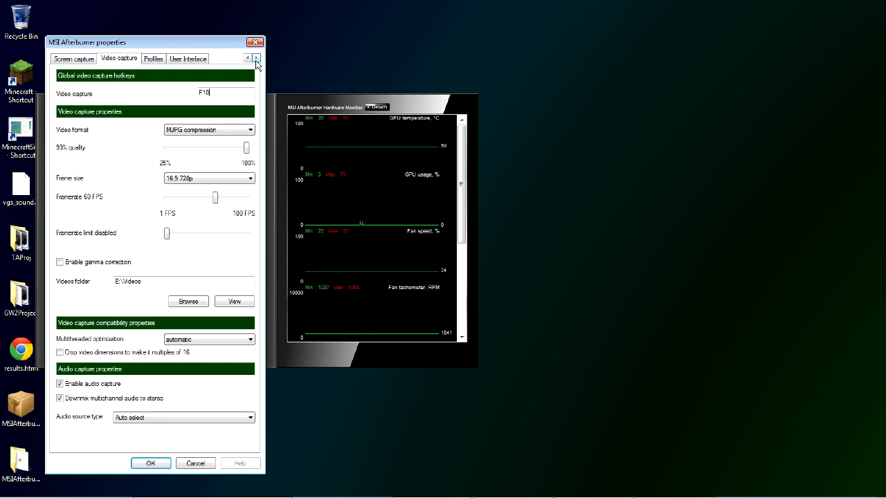
mouse_move(220, 104)
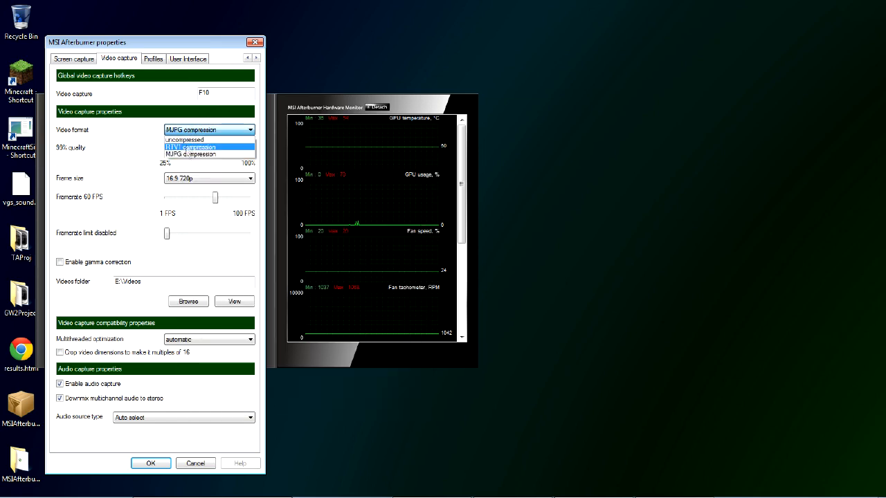
mouse_move(194, 139)
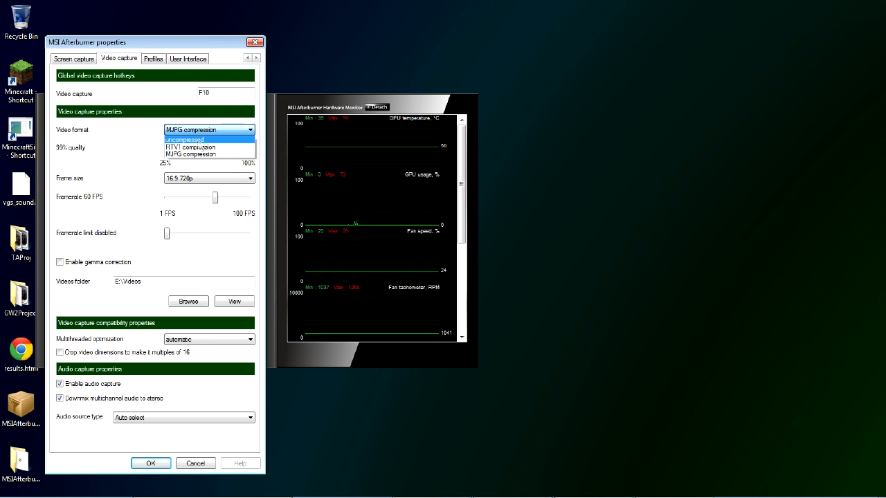
mouse_move(235, 135)
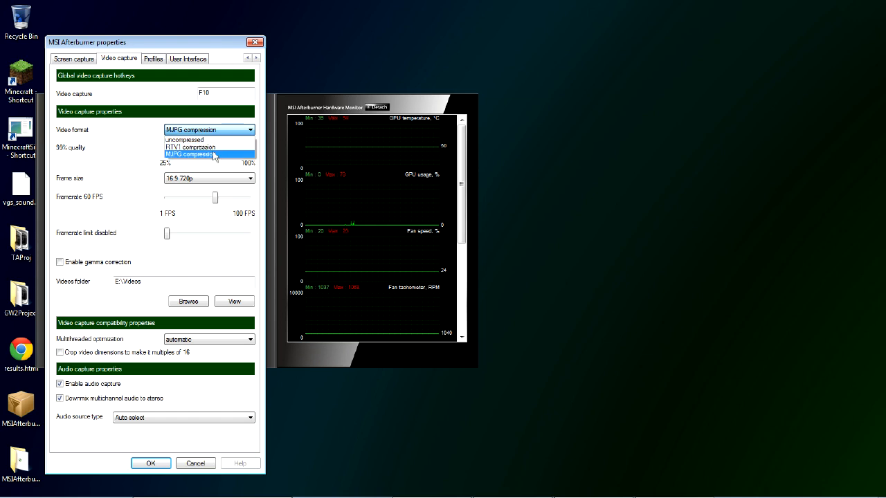
mouse_move(215, 140)
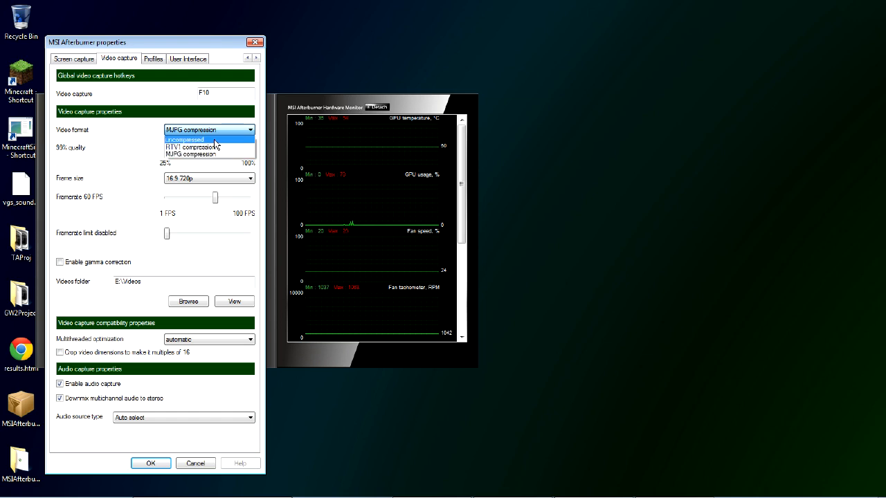
mouse_move(200, 147)
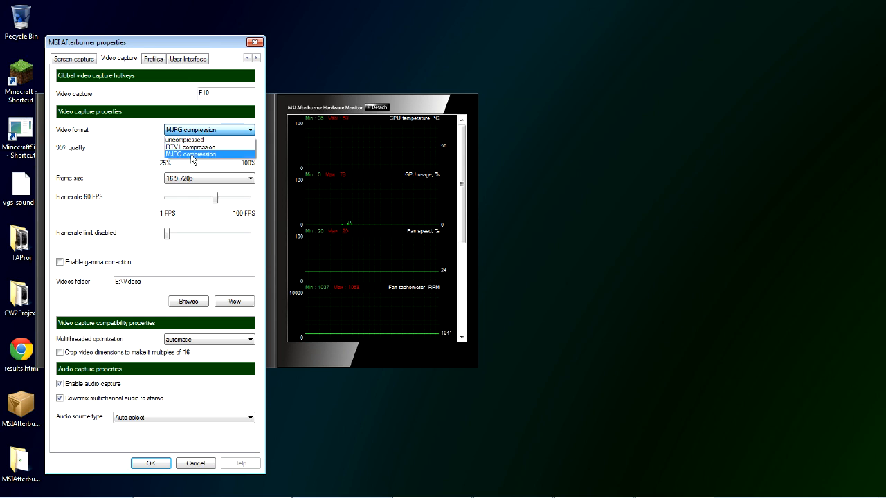
left_click(191, 154)
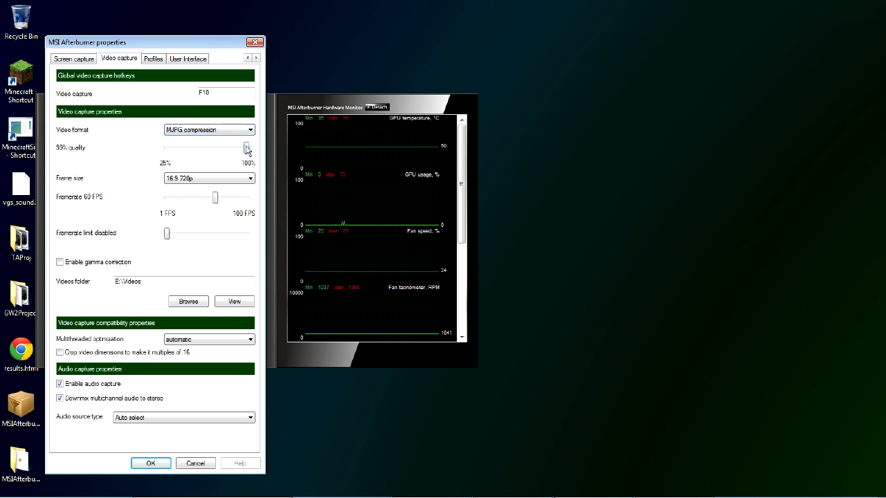
mouse_move(246, 147)
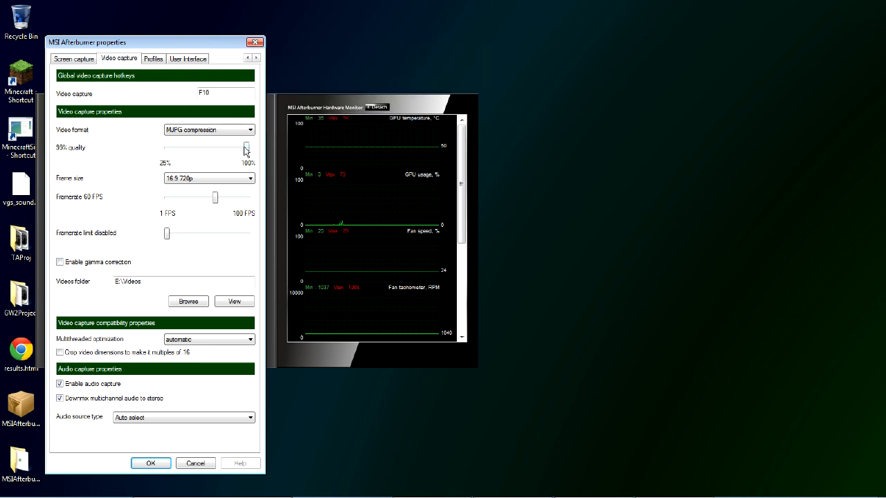
mouse_move(246, 149)
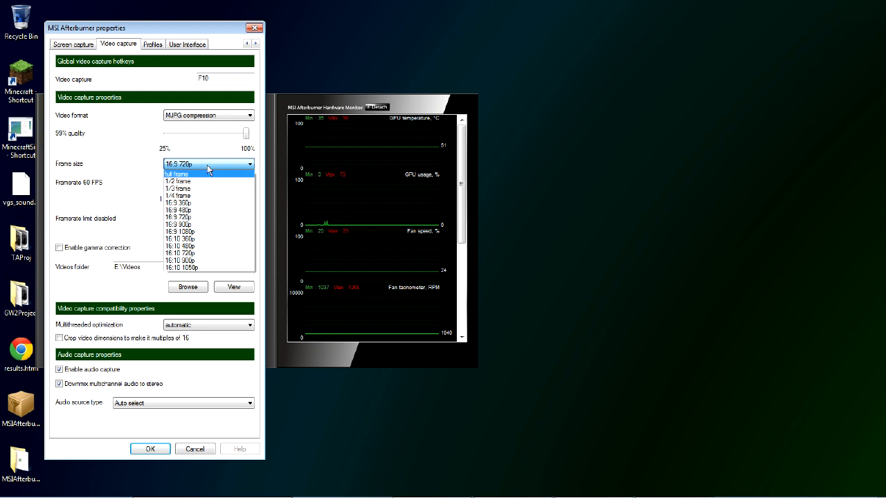
mouse_move(216, 157)
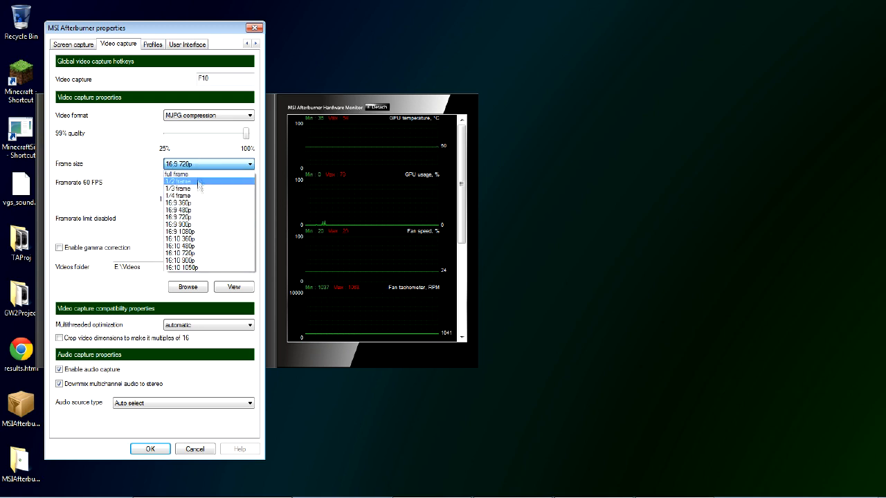
mouse_move(200, 196)
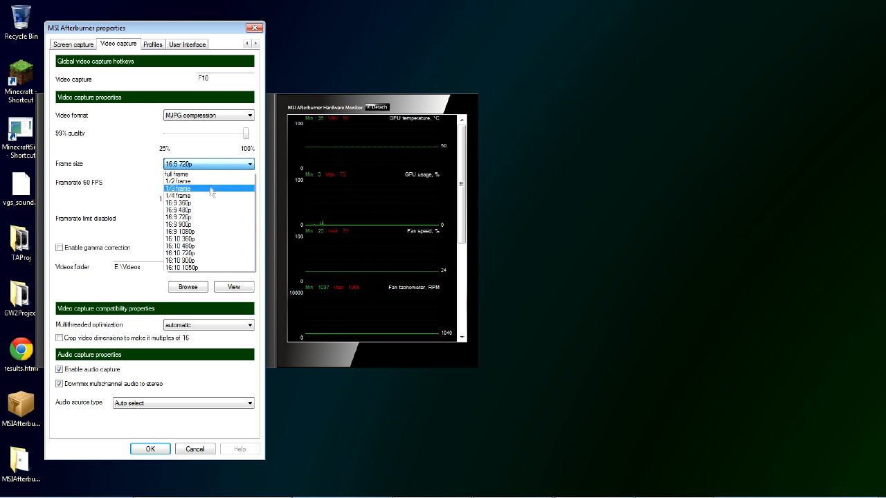
mouse_move(204, 210)
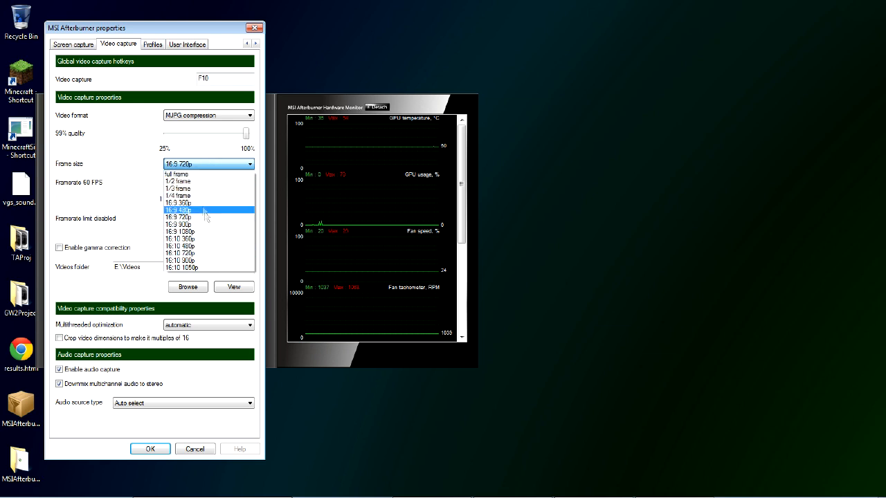
mouse_move(198, 259)
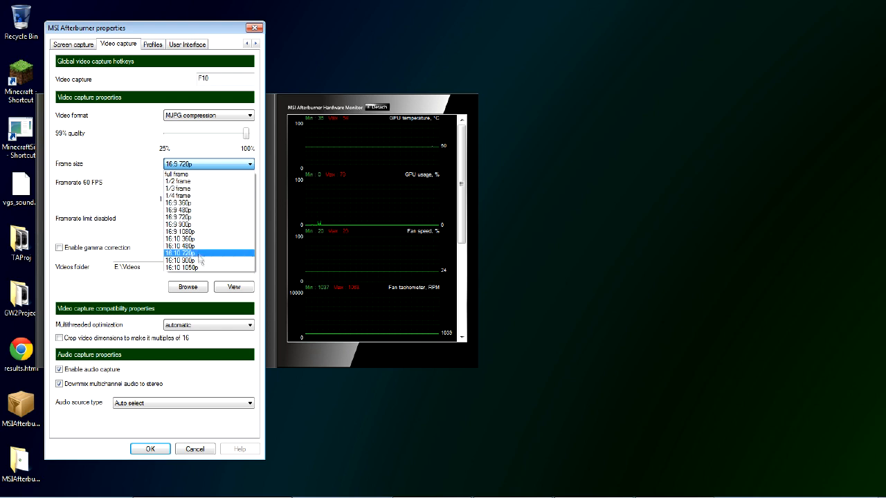
mouse_move(205, 221)
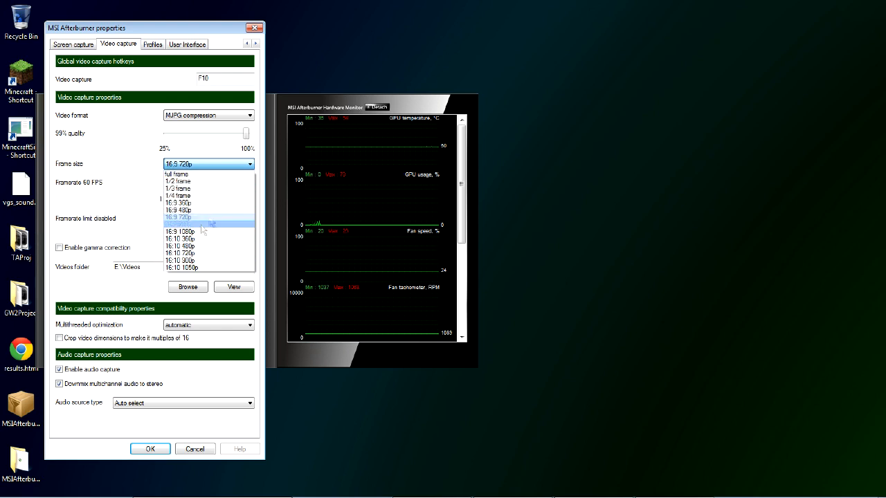
mouse_move(203, 218)
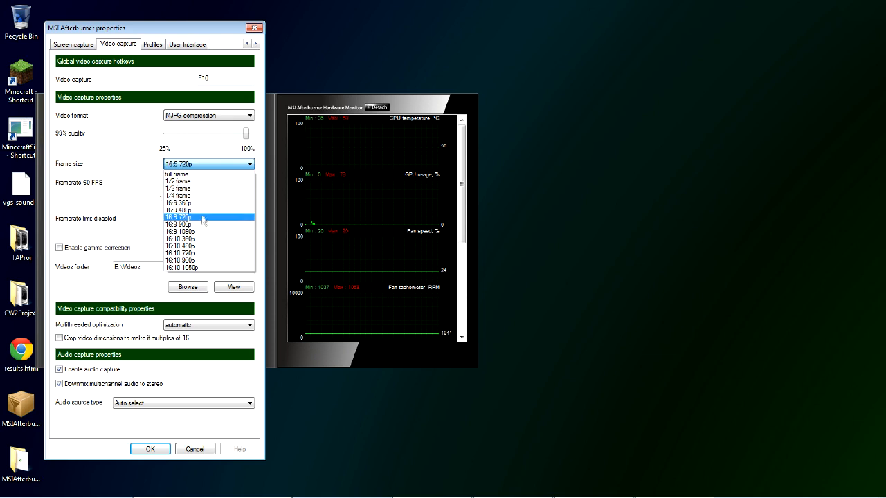
mouse_move(200, 231)
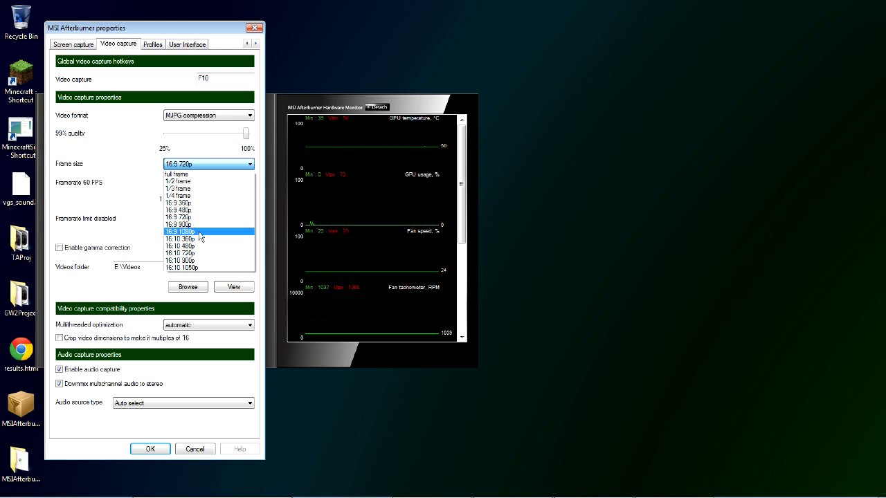
mouse_move(237, 235)
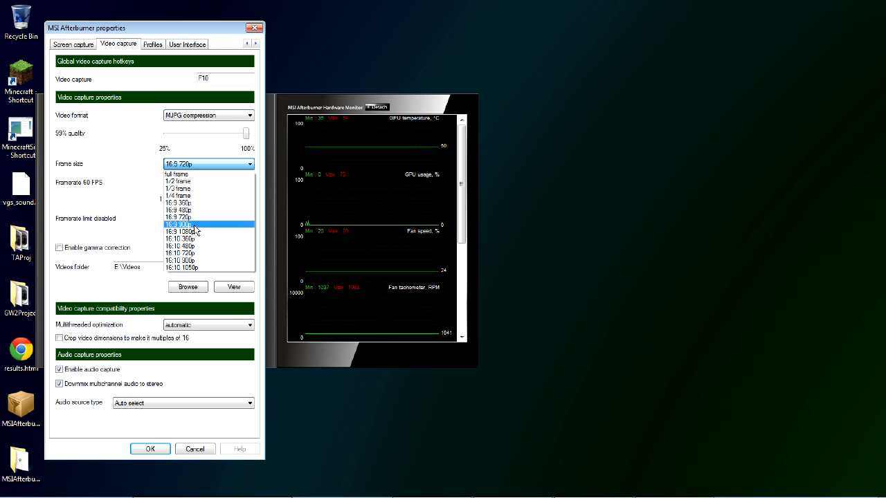
mouse_move(203, 217)
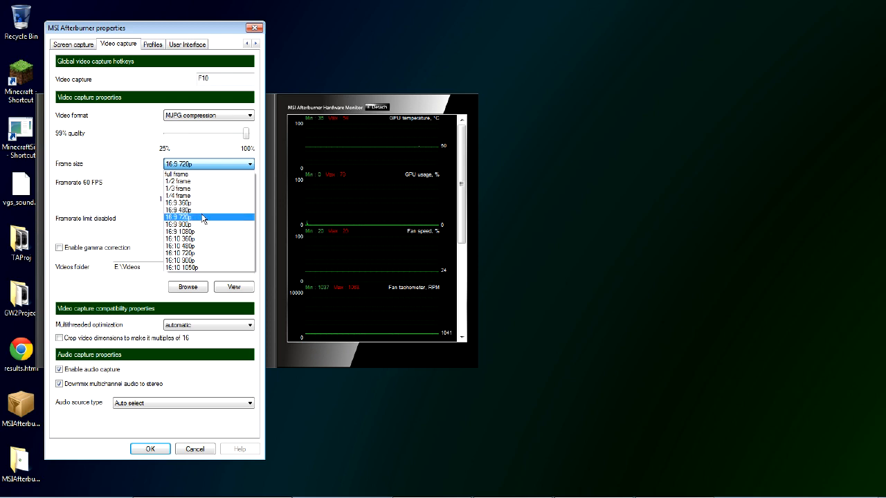
mouse_move(202, 231)
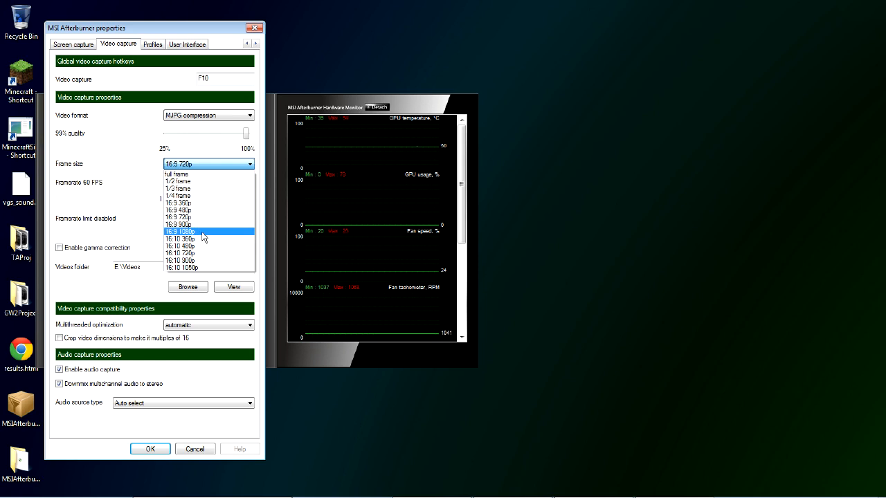
mouse_move(213, 236)
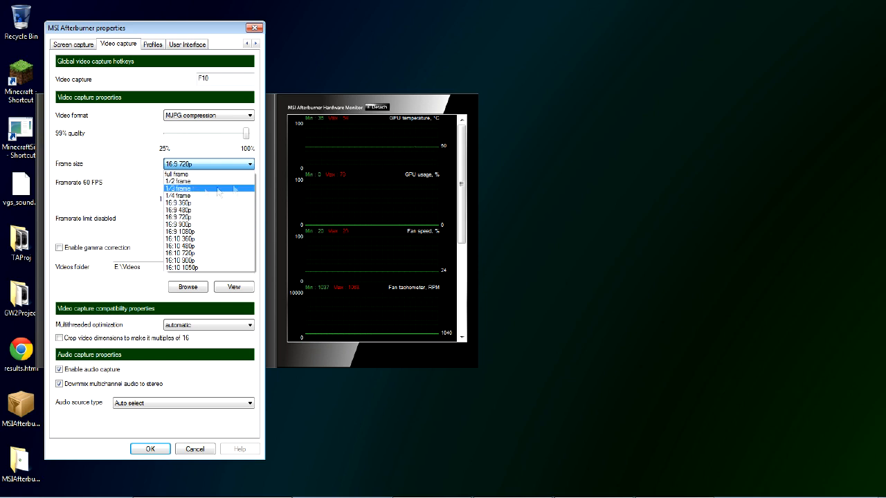
mouse_move(212, 225)
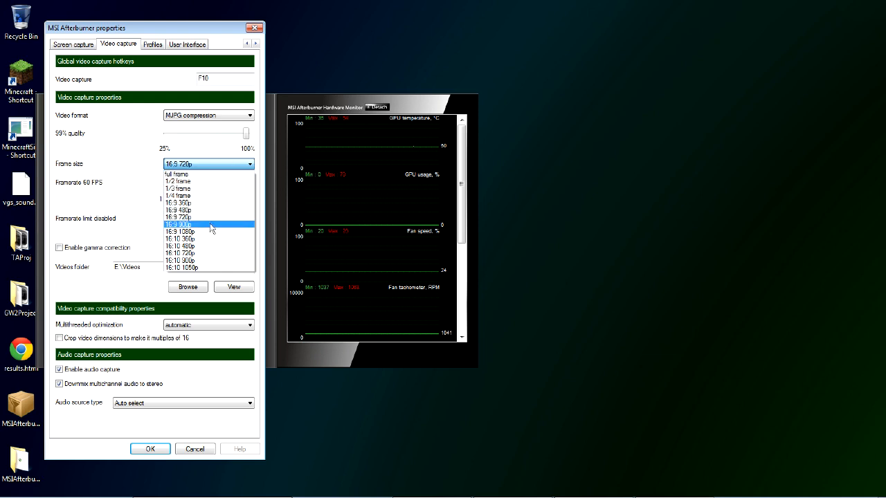
mouse_move(194, 217)
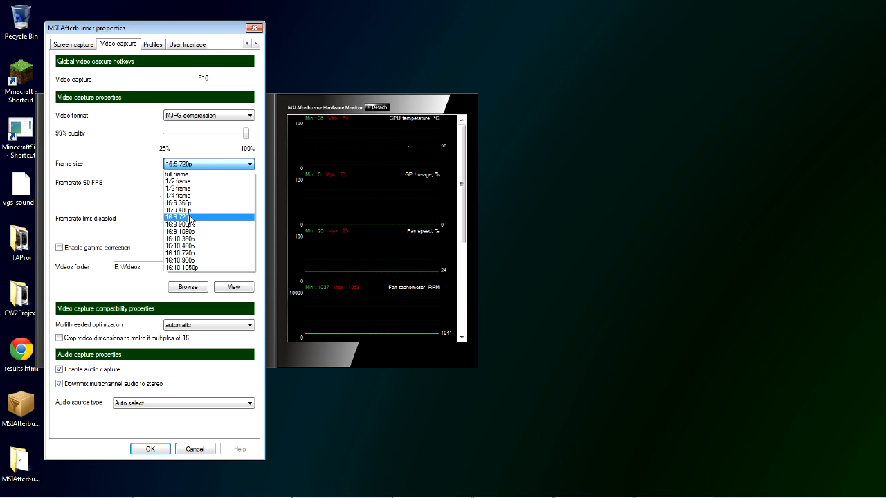
mouse_move(204, 197)
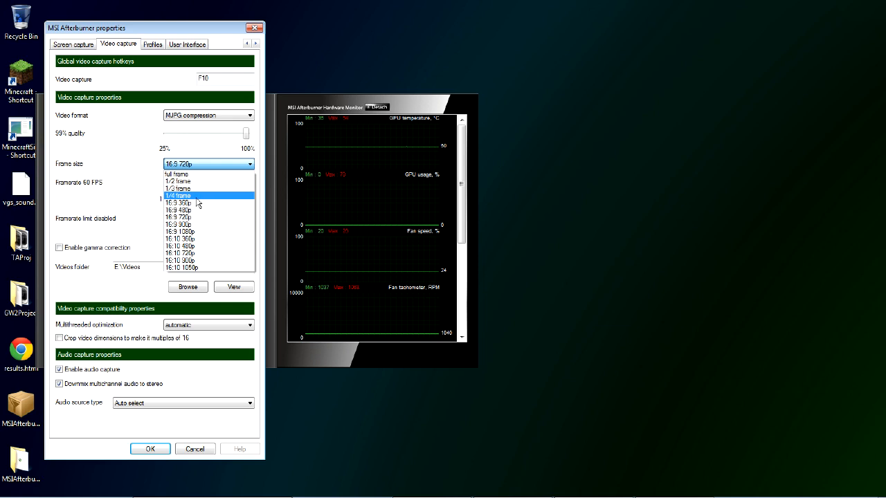
mouse_move(198, 229)
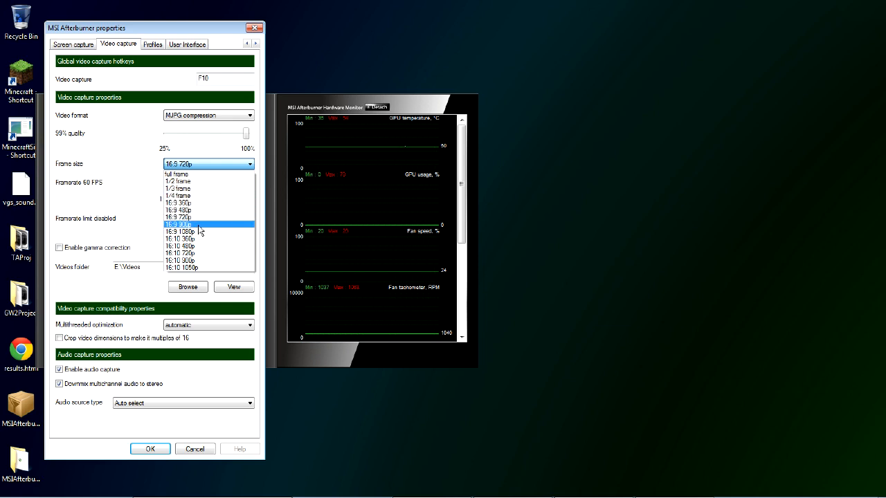
mouse_move(201, 217)
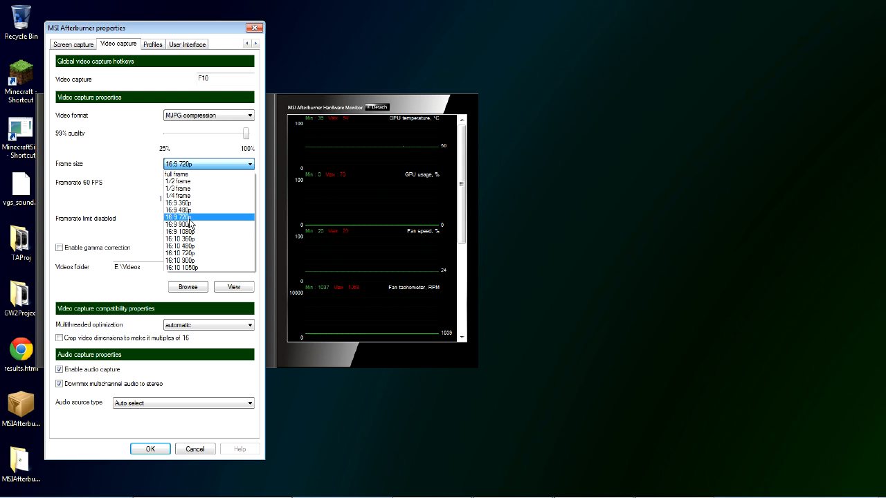
mouse_move(211, 223)
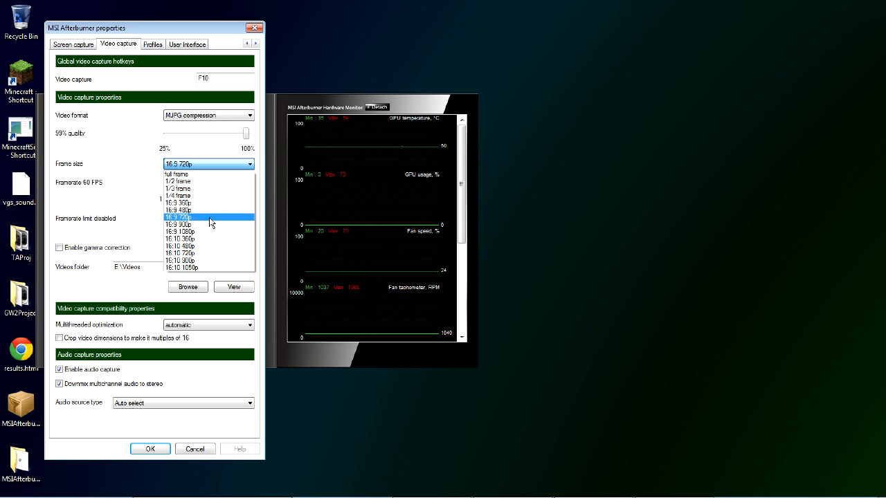
mouse_move(205, 220)
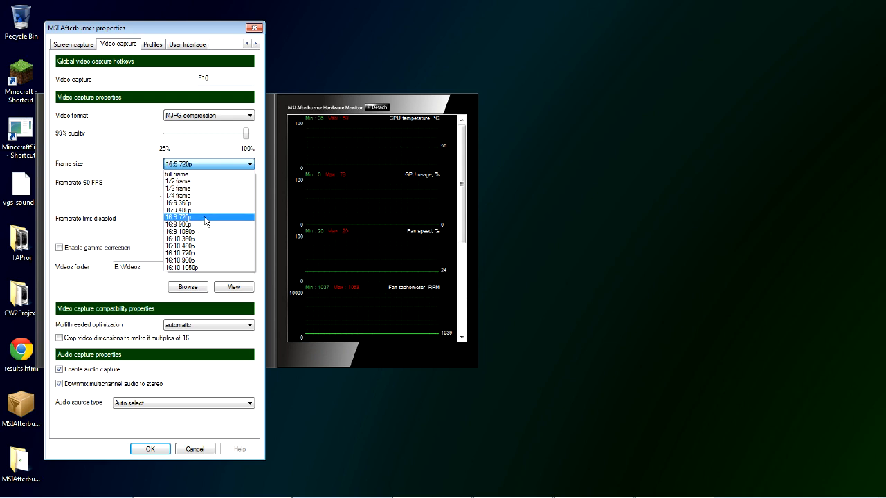
mouse_move(203, 216)
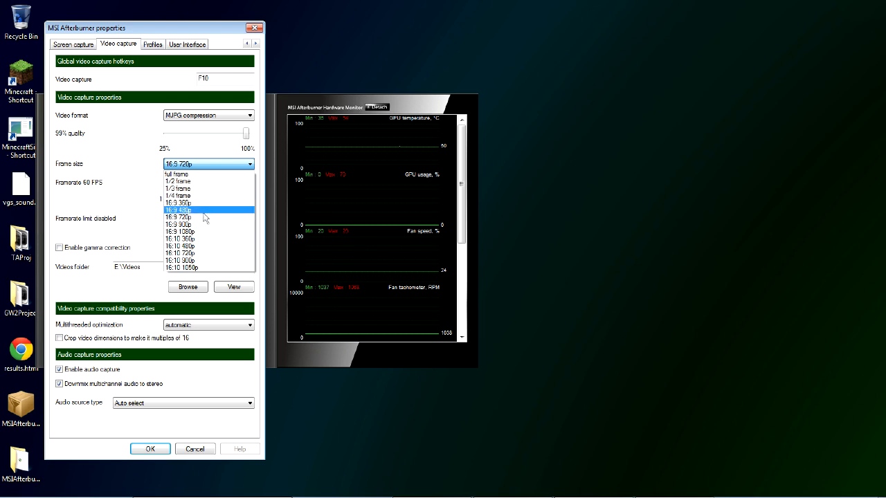
mouse_move(229, 243)
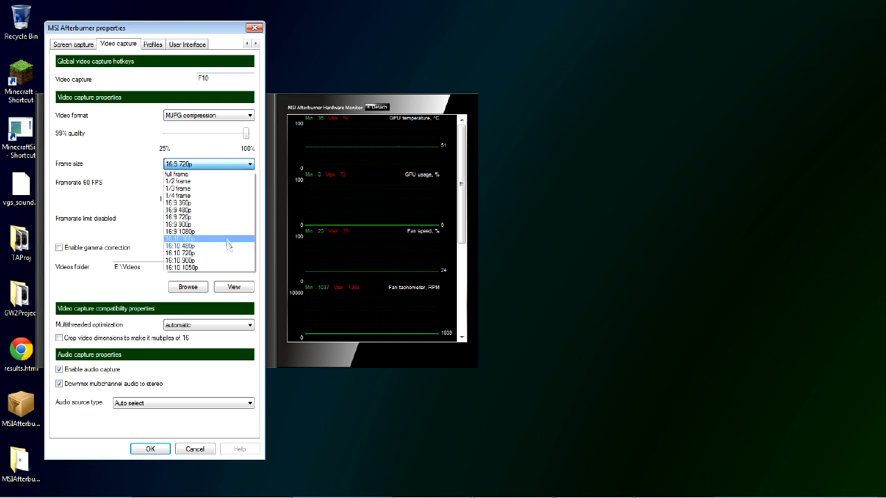
mouse_move(217, 232)
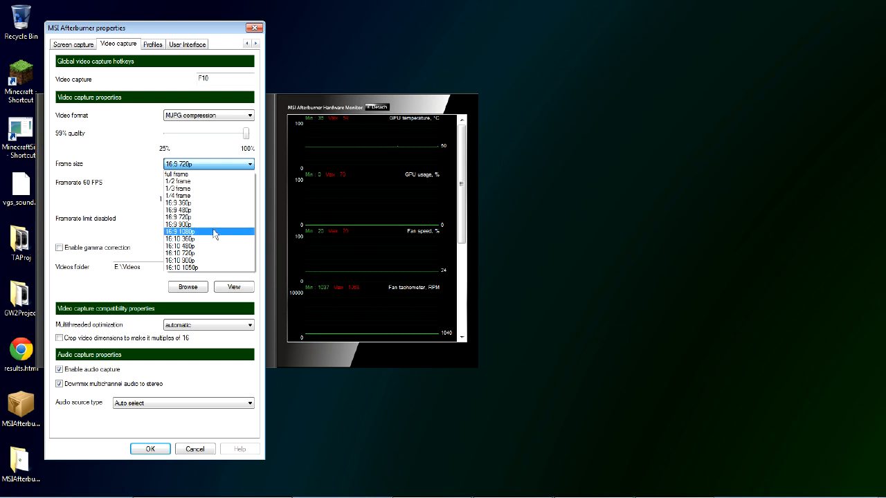
mouse_move(209, 217)
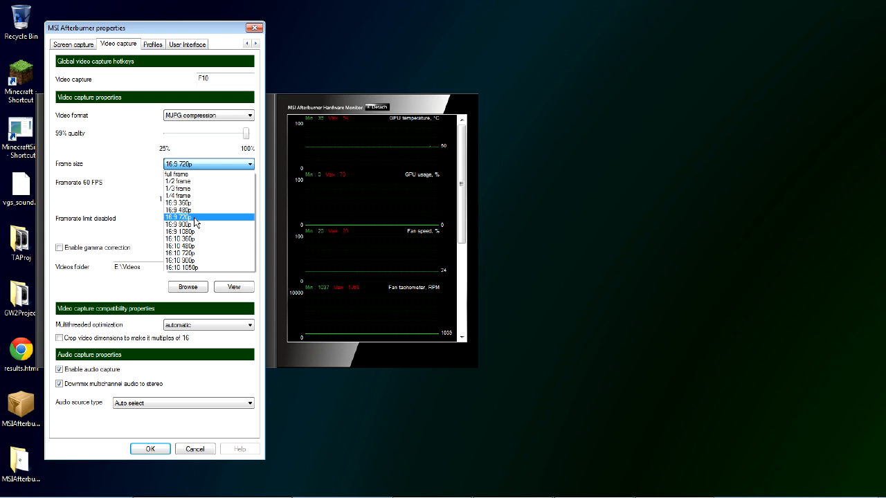
mouse_move(223, 220)
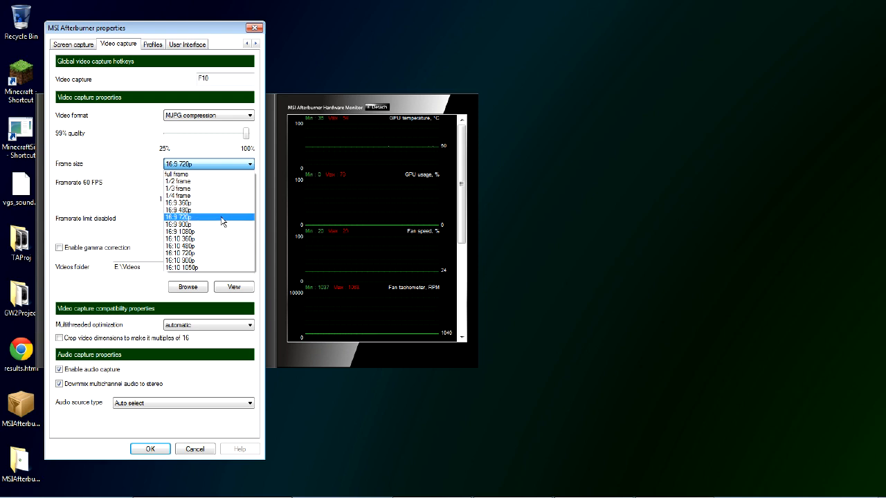
mouse_move(225, 225)
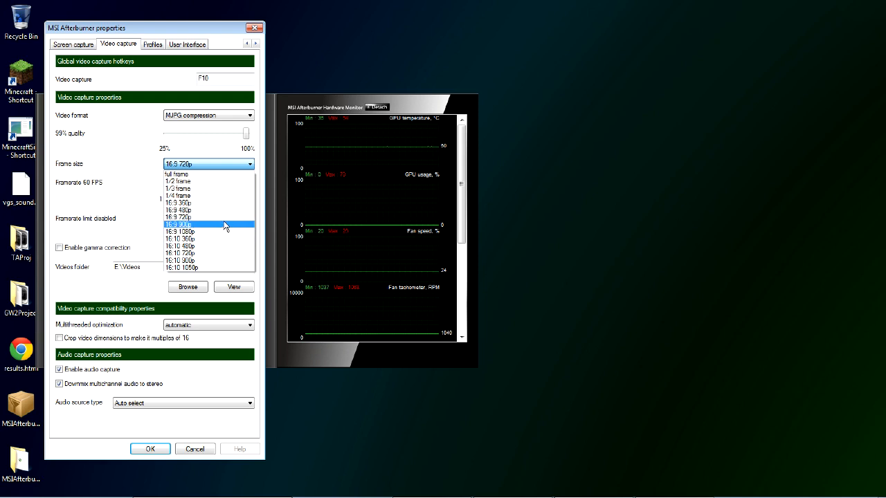
Choose 16:9 720p as the video capture frame size.
left_click(200, 224)
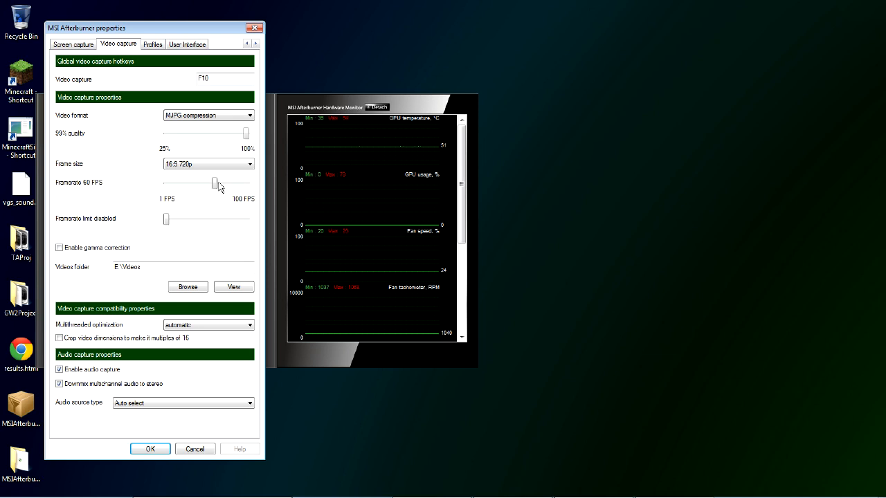
mouse_move(214, 185)
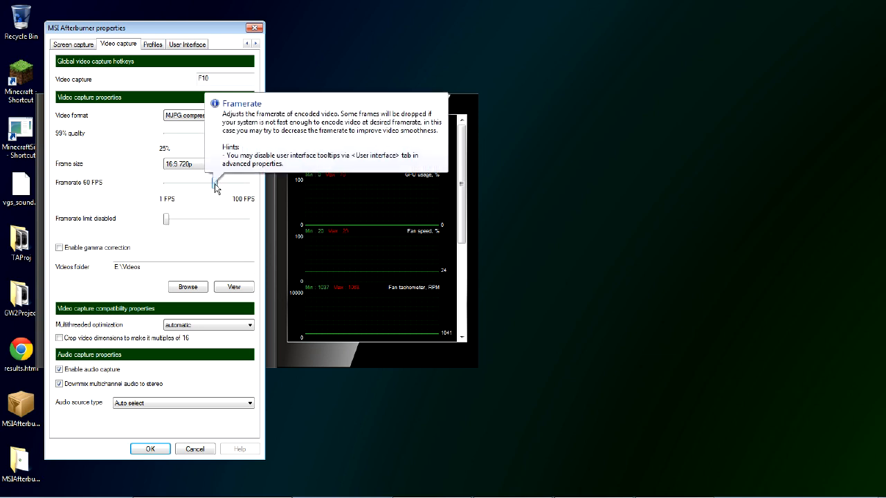
mouse_move(119, 188)
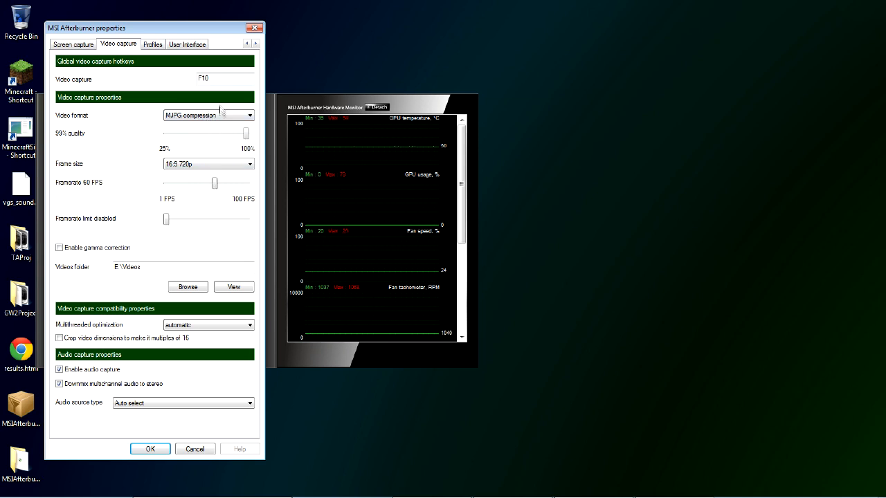
mouse_move(213, 144)
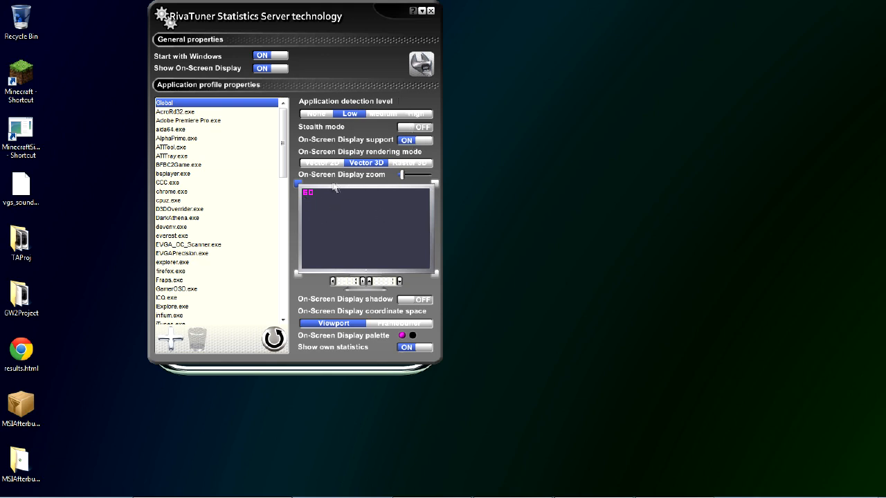
left_click_drag(386, 174, 407, 175)
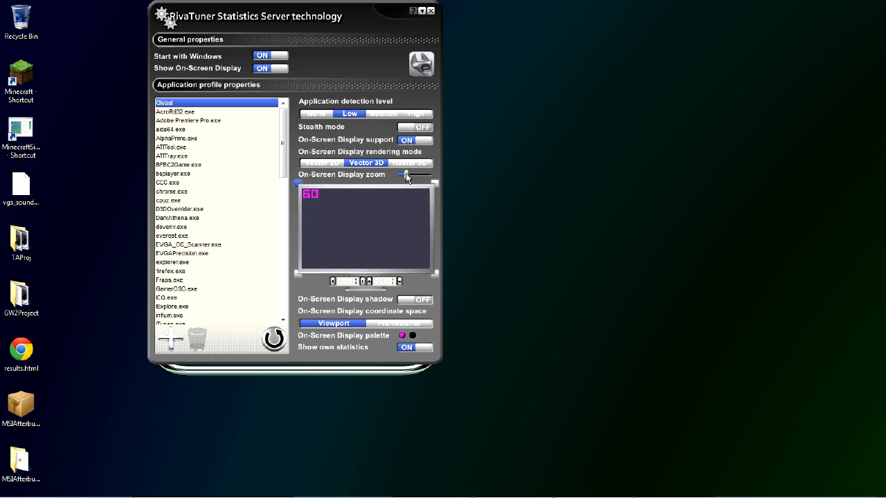
left_click_drag(407, 174, 400, 174)
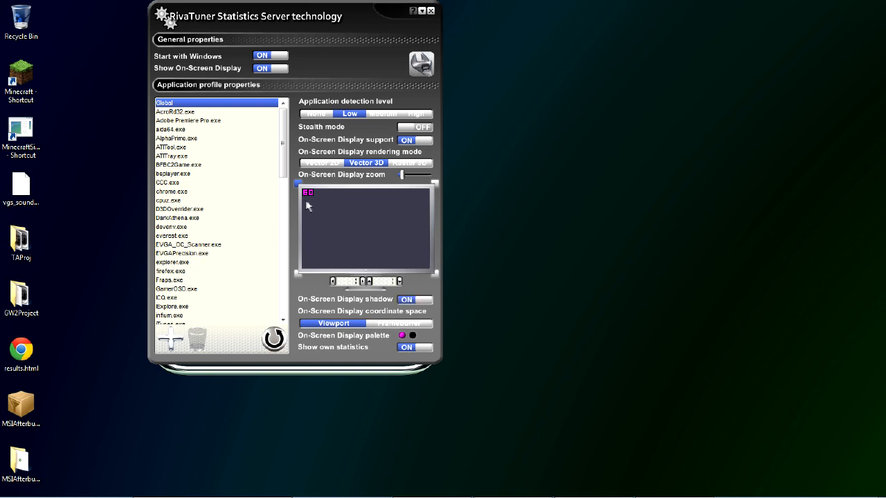
mouse_move(310, 192)
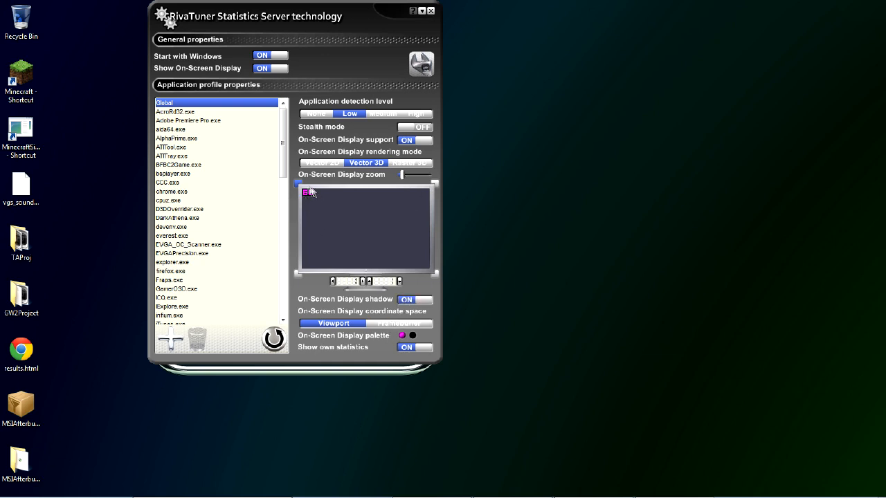
left_click(414, 300)
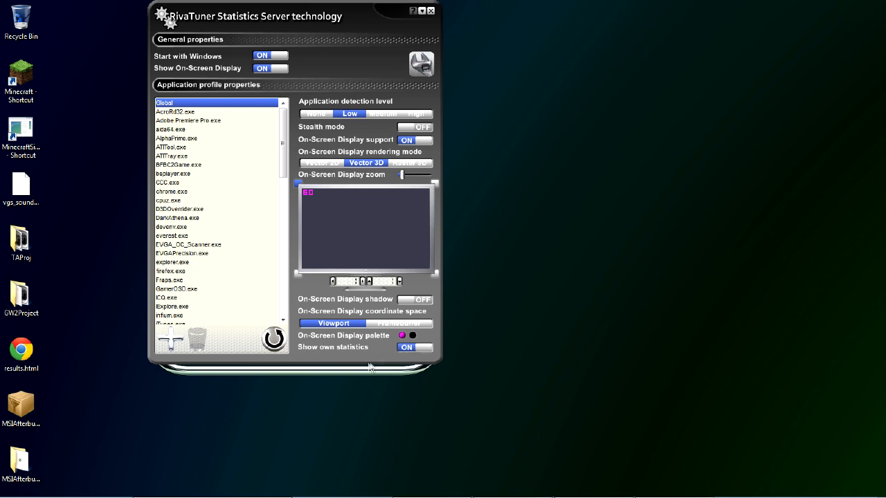
mouse_move(129, 33)
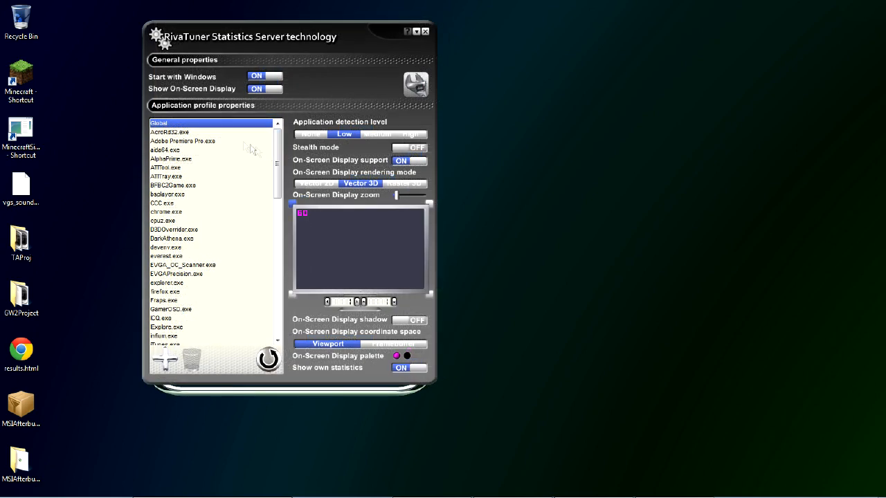
mouse_move(234, 180)
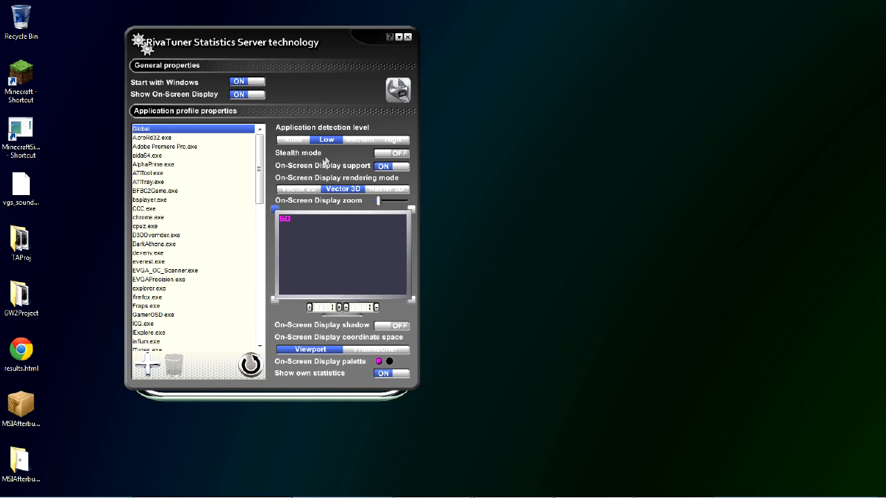
mouse_move(185, 216)
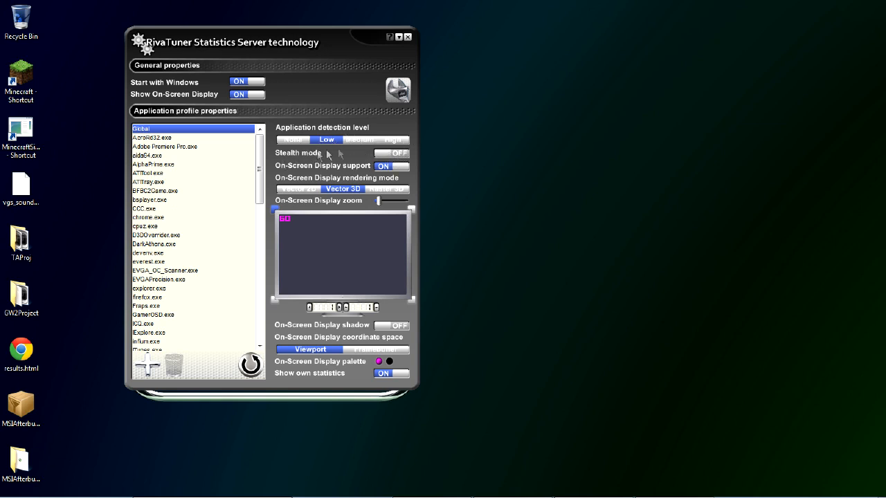
mouse_move(353, 159)
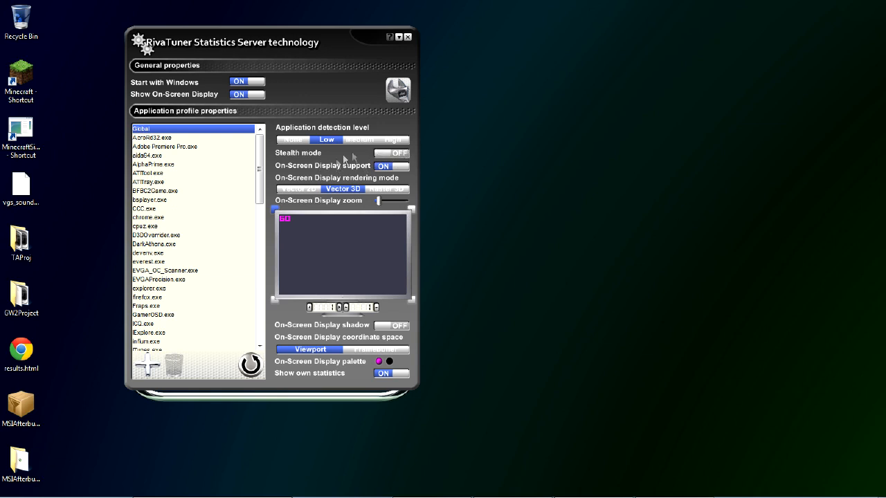
mouse_move(392, 155)
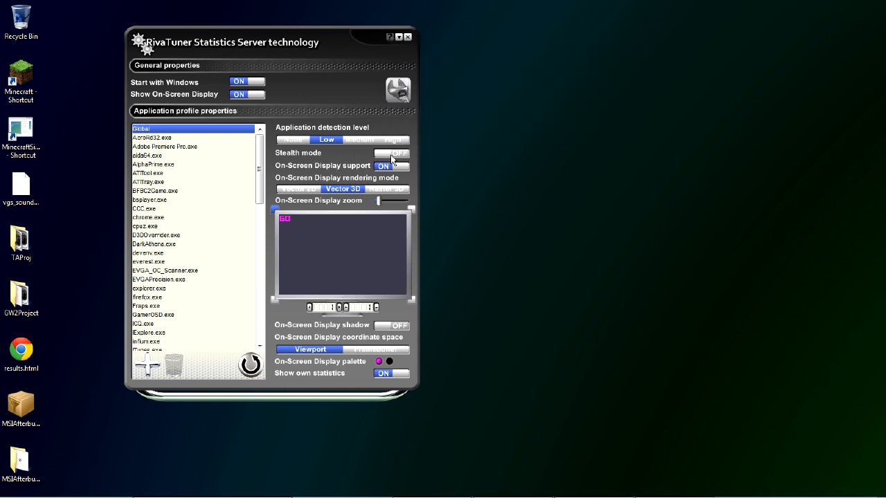
mouse_move(339, 117)
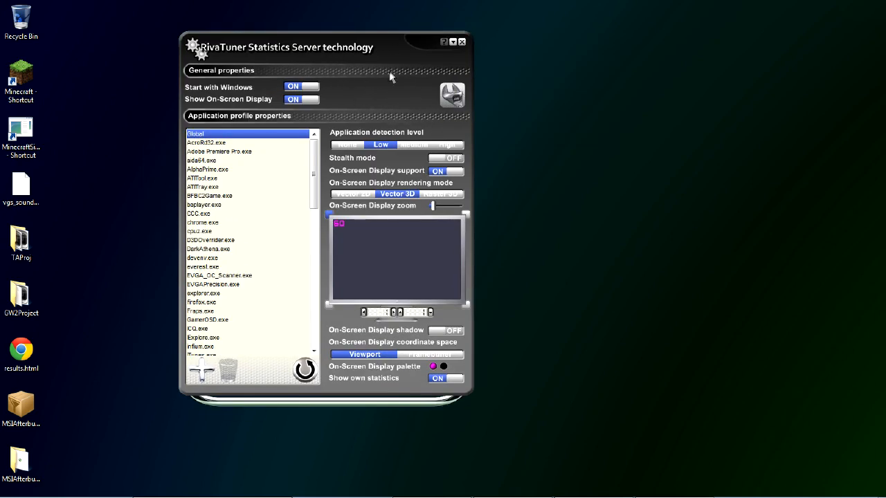
mouse_move(212, 205)
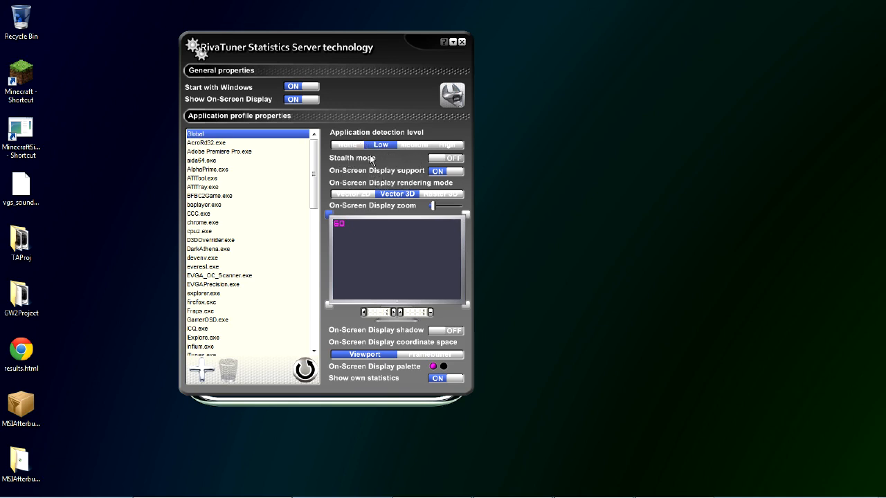
mouse_move(459, 237)
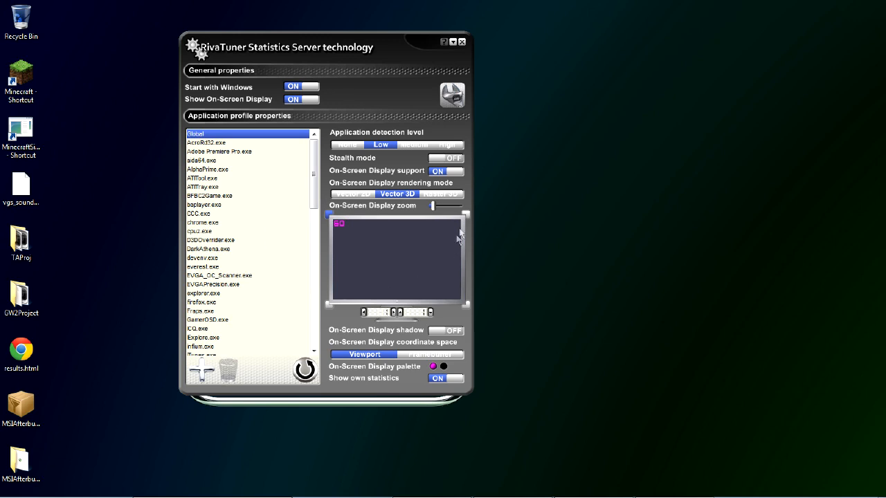
mouse_move(460, 46)
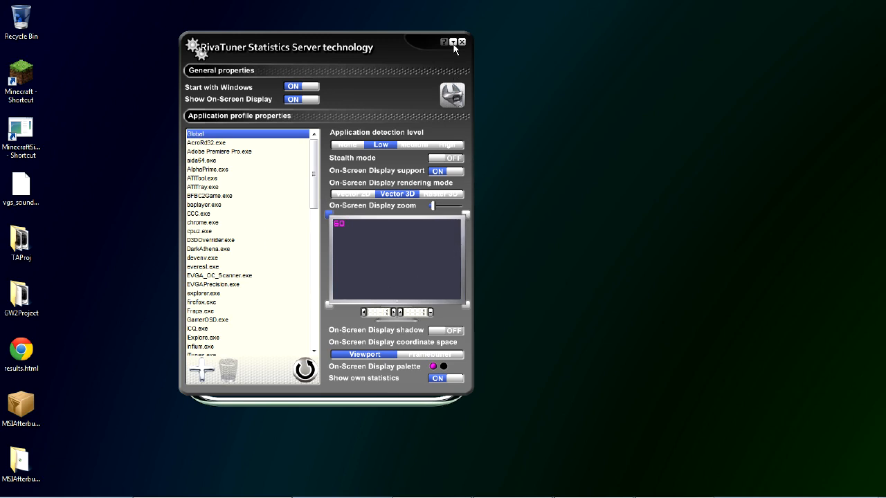
mouse_move(454, 44)
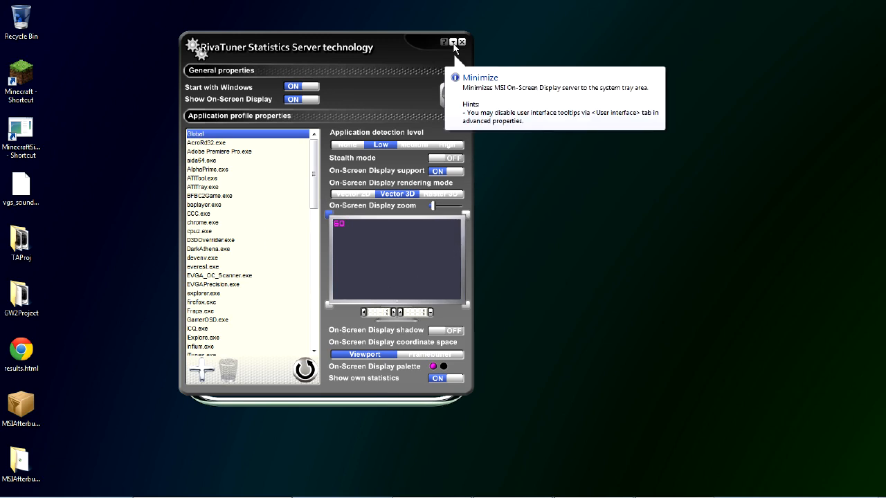